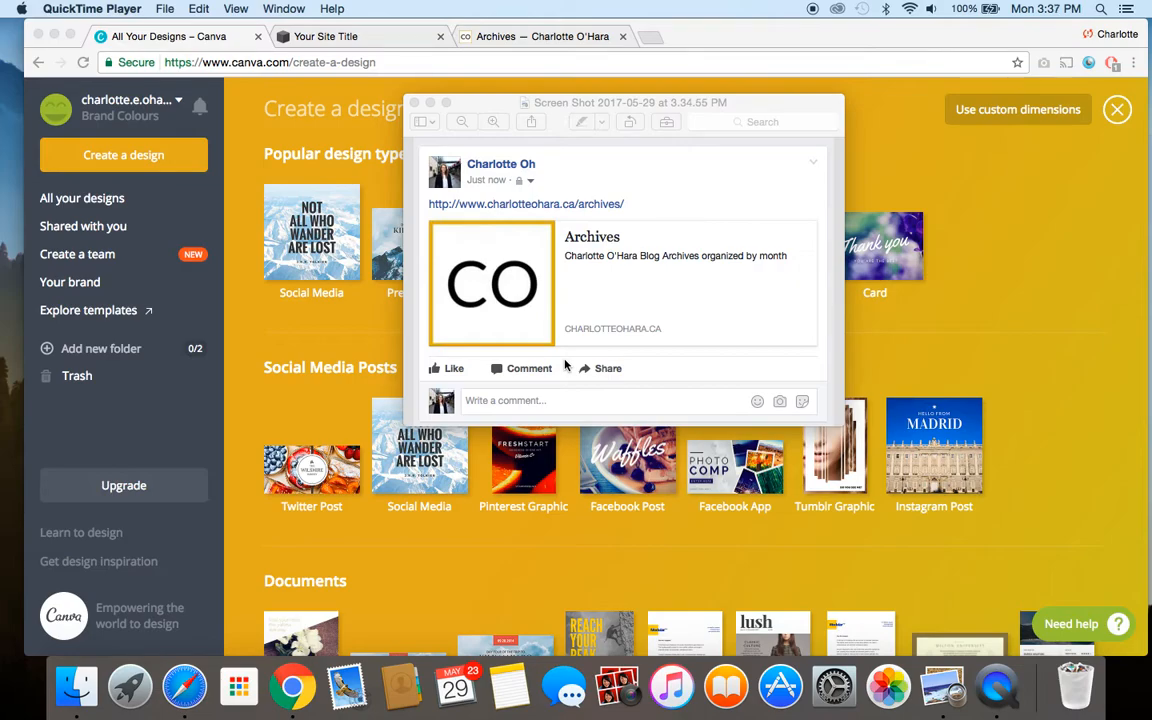
mouse_move(643, 111)
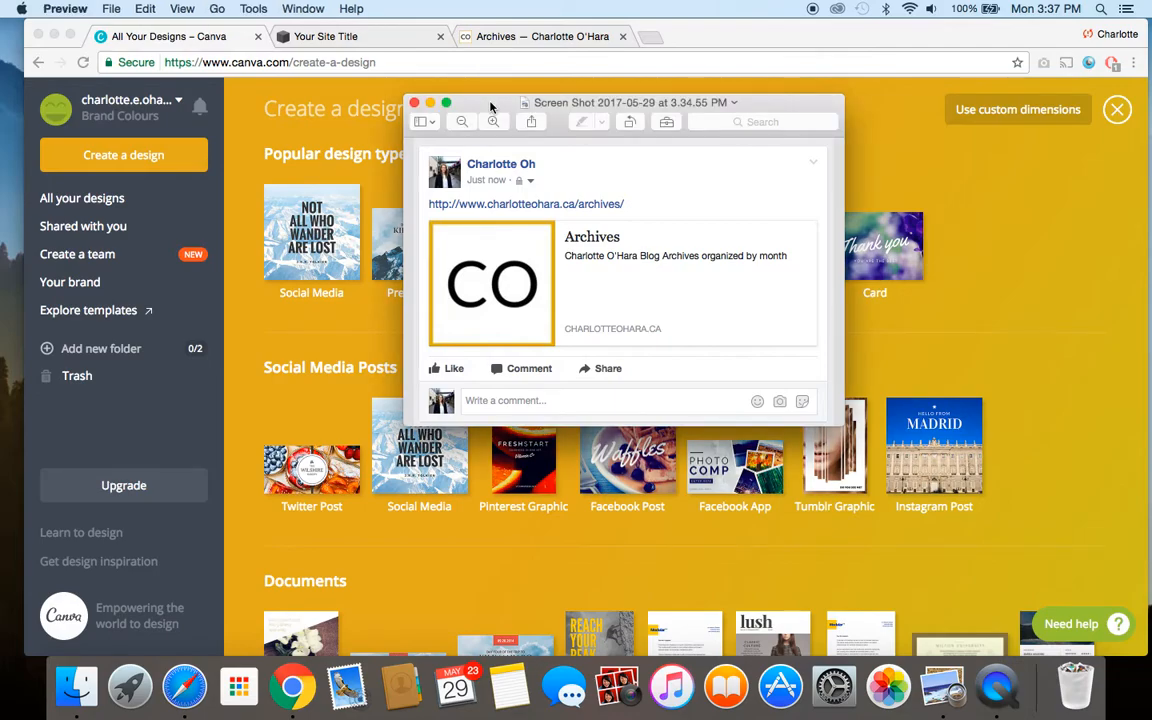
mouse_move(419, 142)
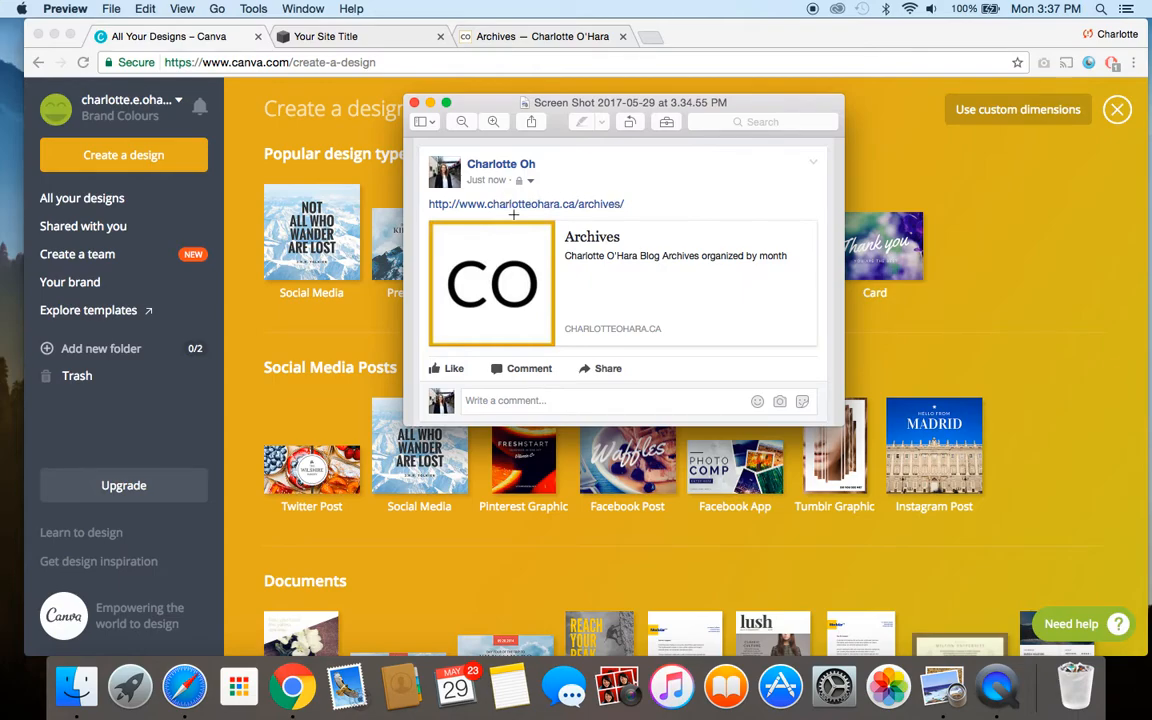
mouse_move(607, 203)
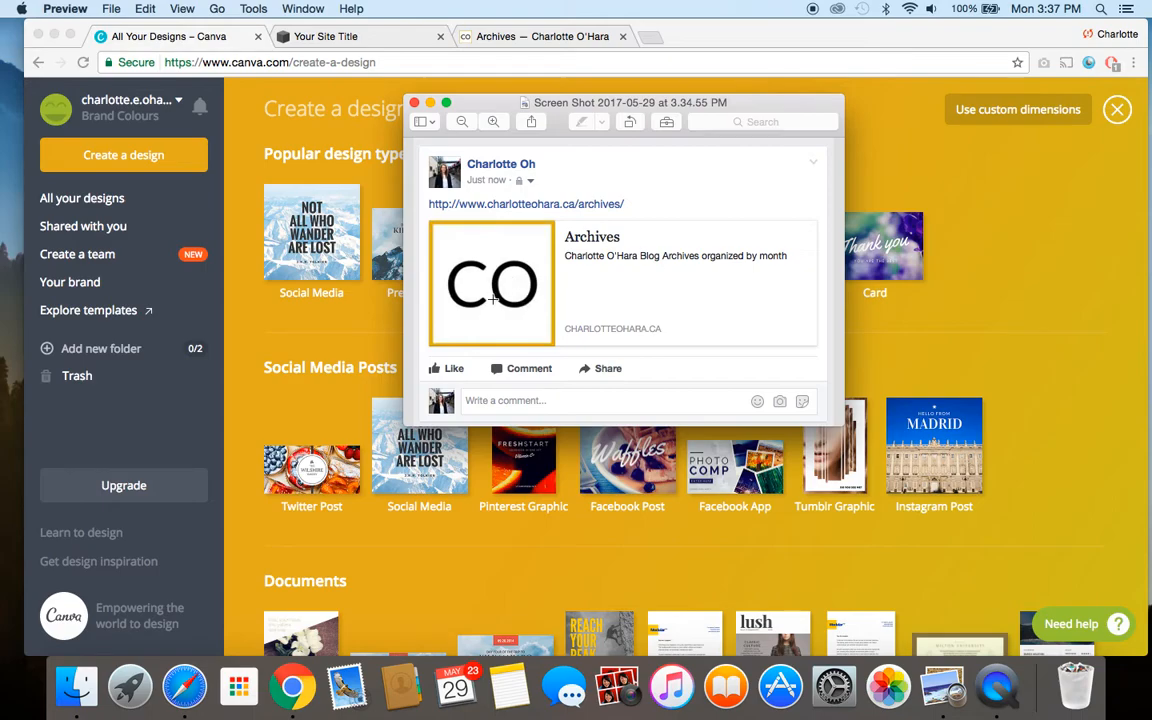
mouse_move(553, 250)
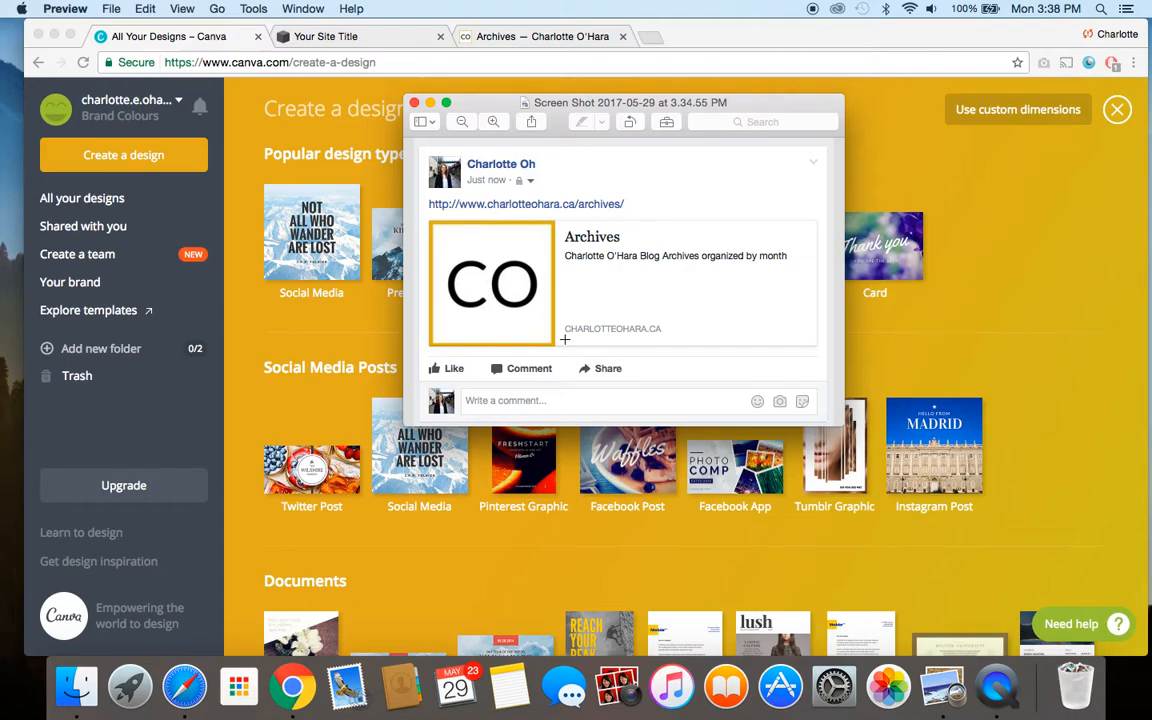
mouse_move(525, 124)
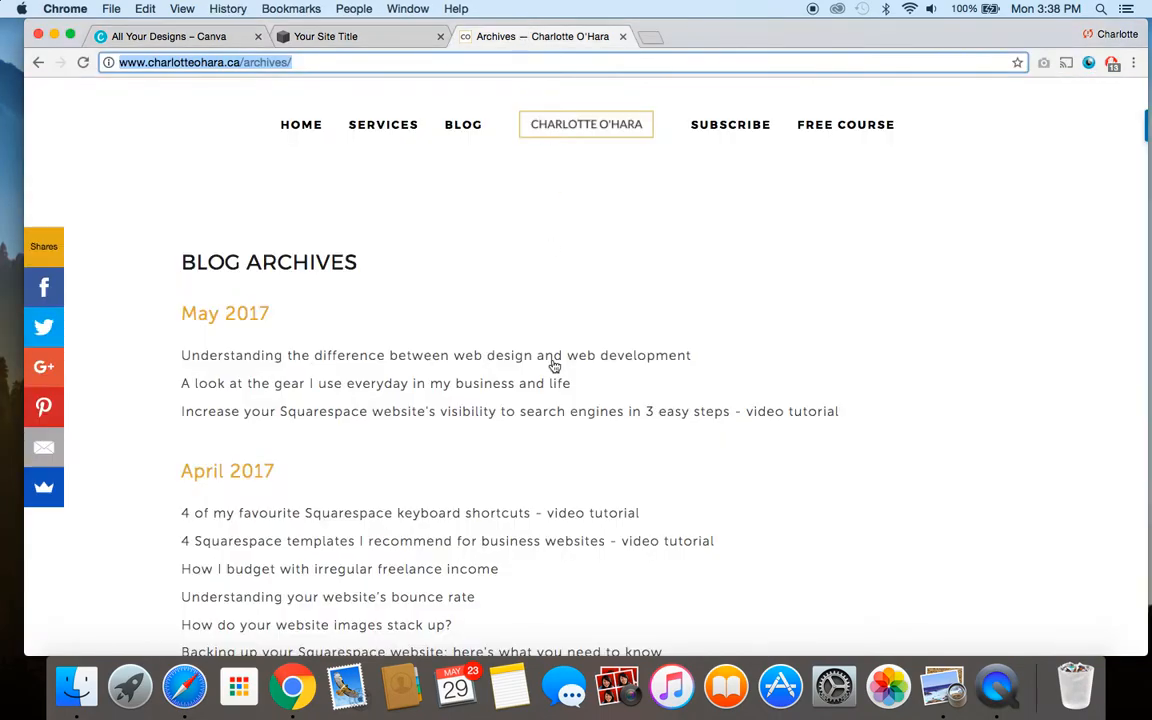
Step: Scroll down the Blog Archives page and back up to the top
scroll(down, 3)
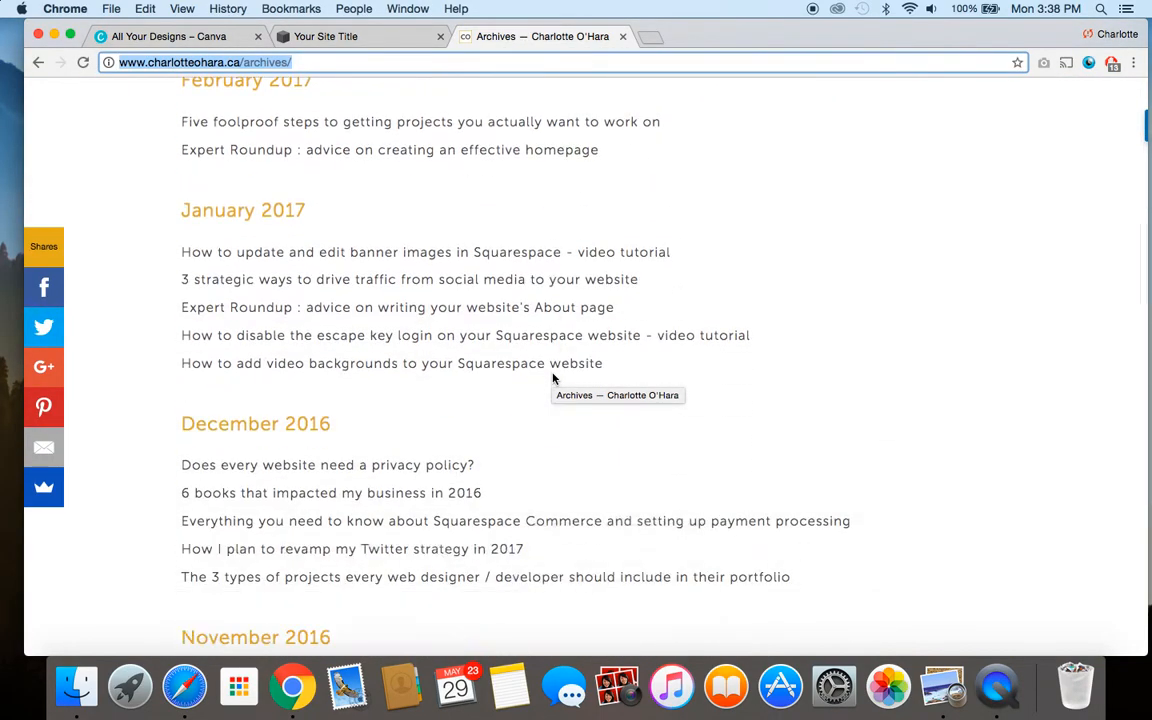
scroll(up, 3)
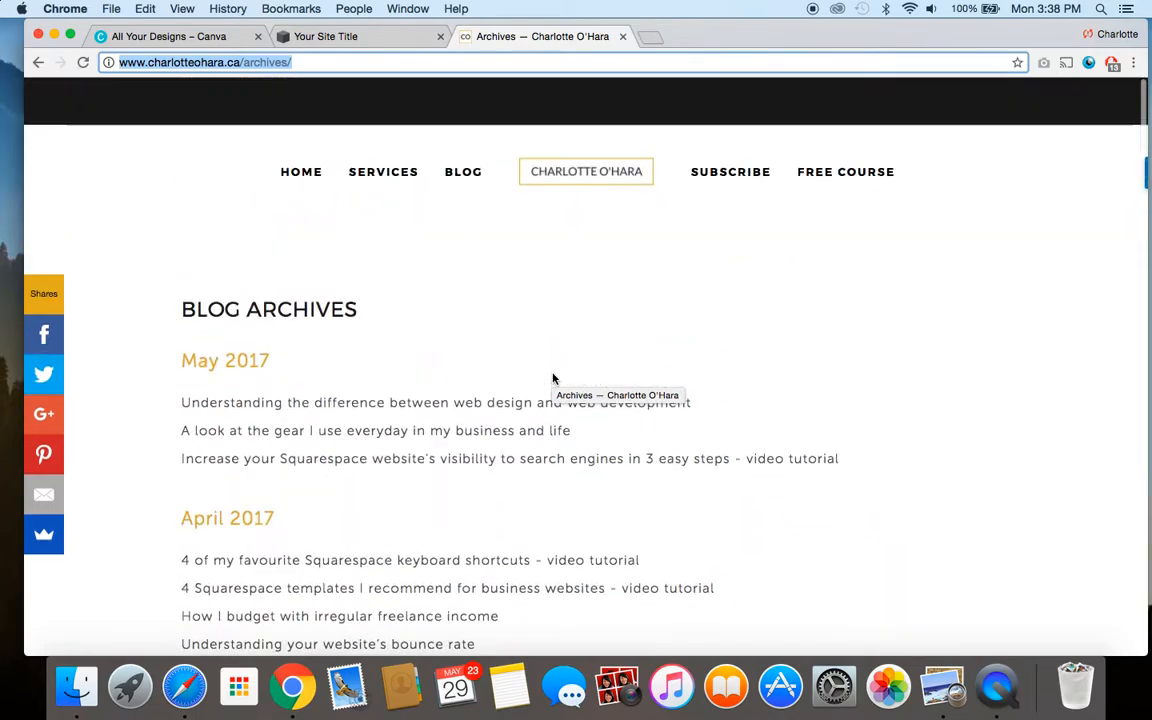
scroll(up, 3)
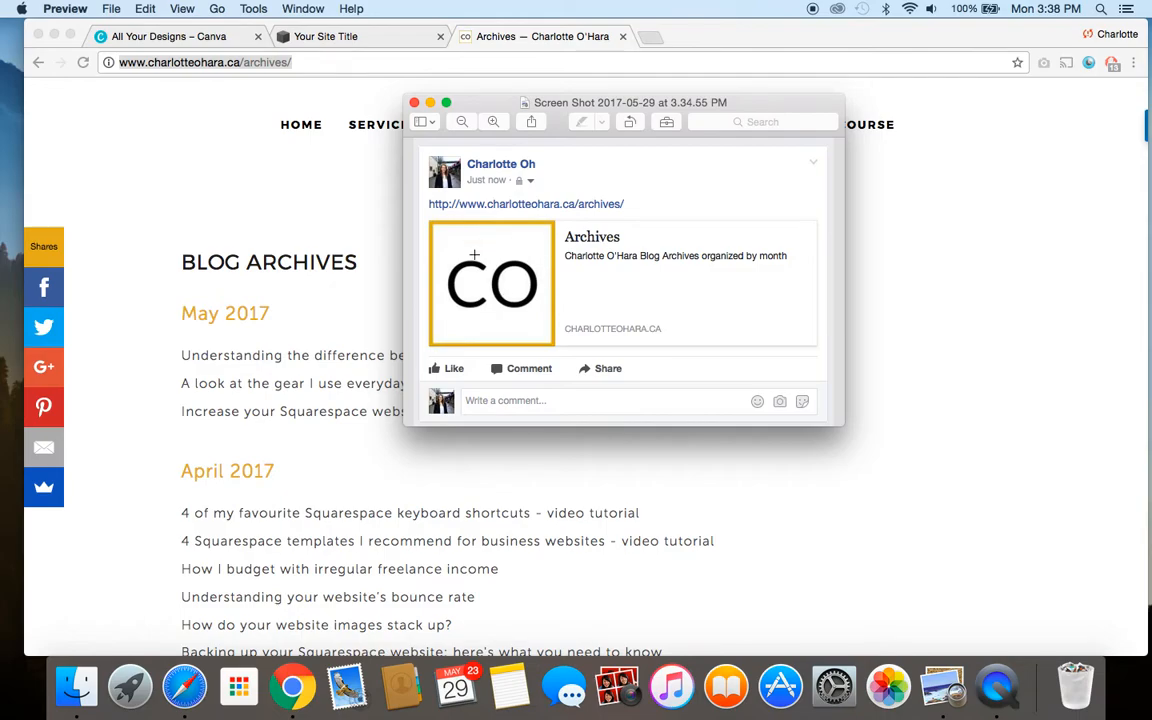
mouse_move(462, 331)
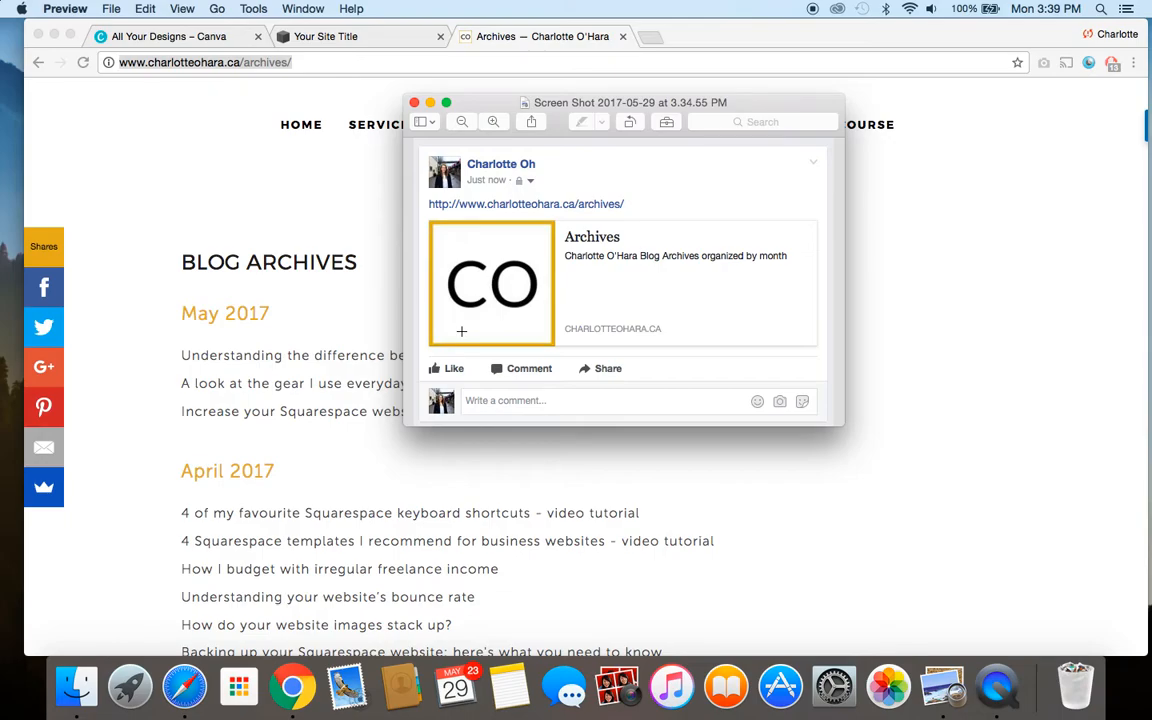
click(170, 36)
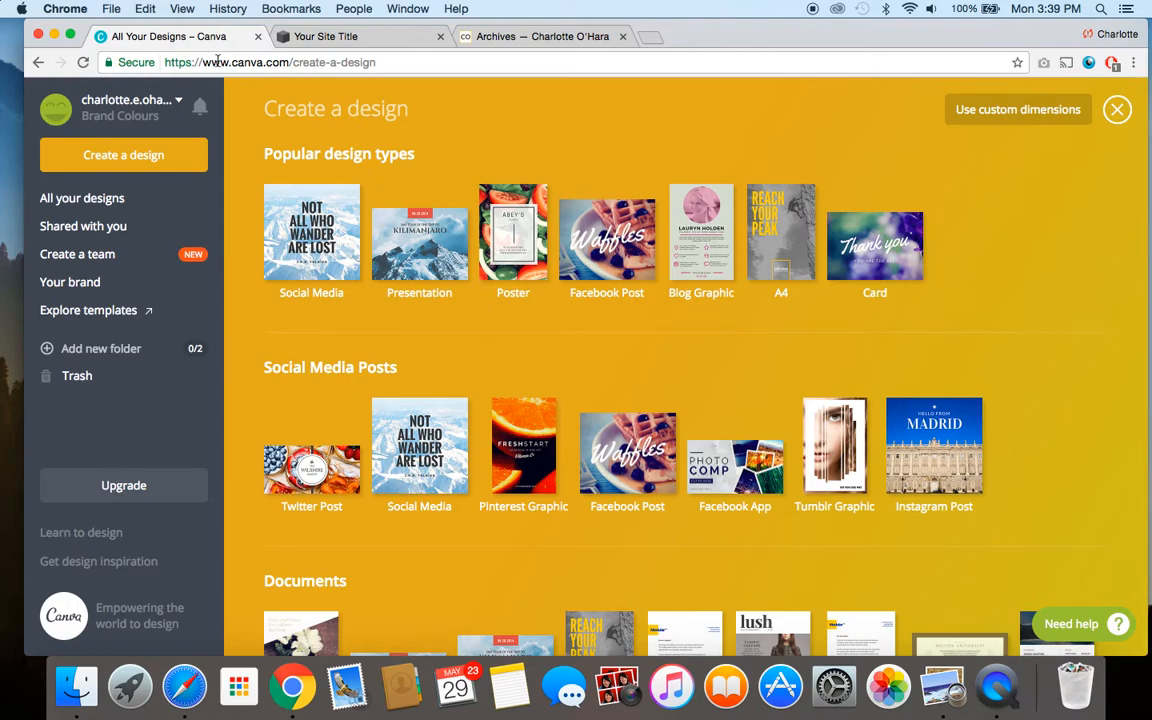
mouse_move(175, 36)
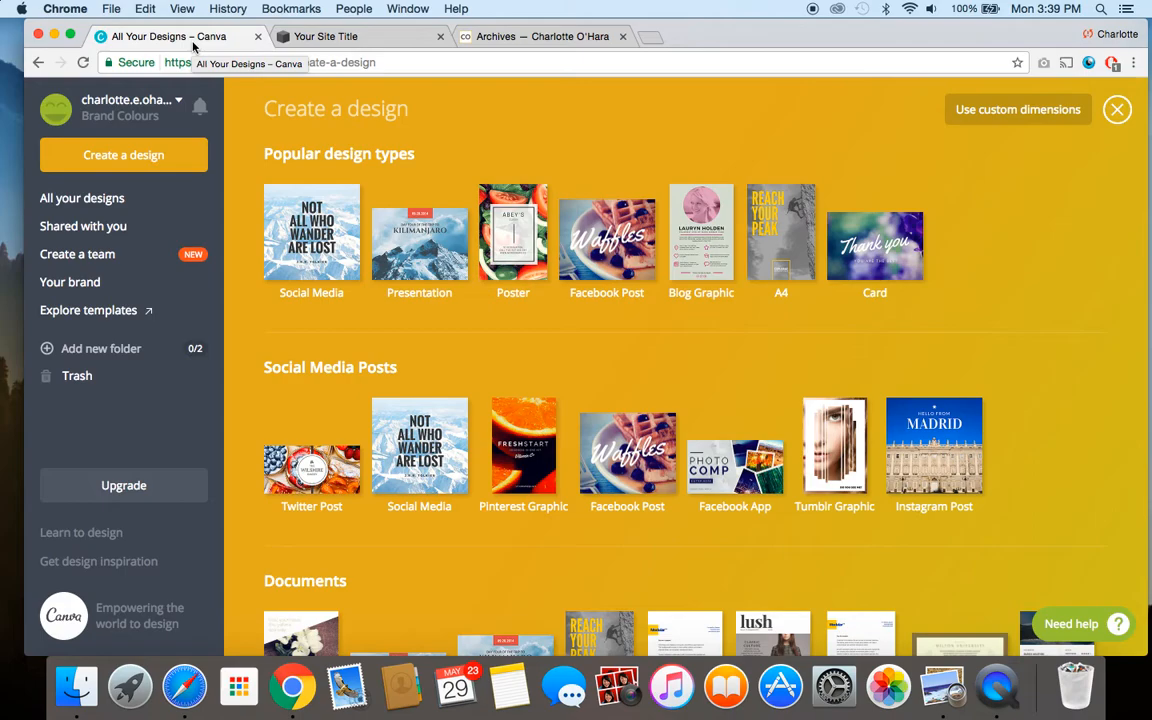
mouse_move(221, 40)
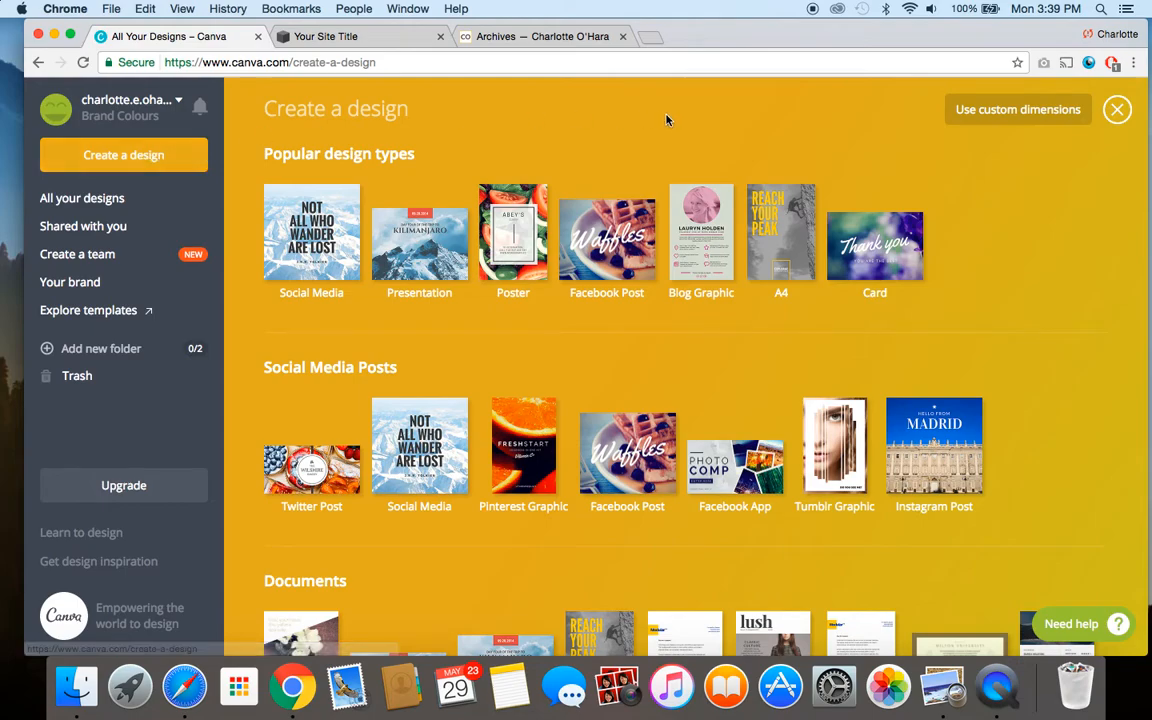
mouse_move(1003, 278)
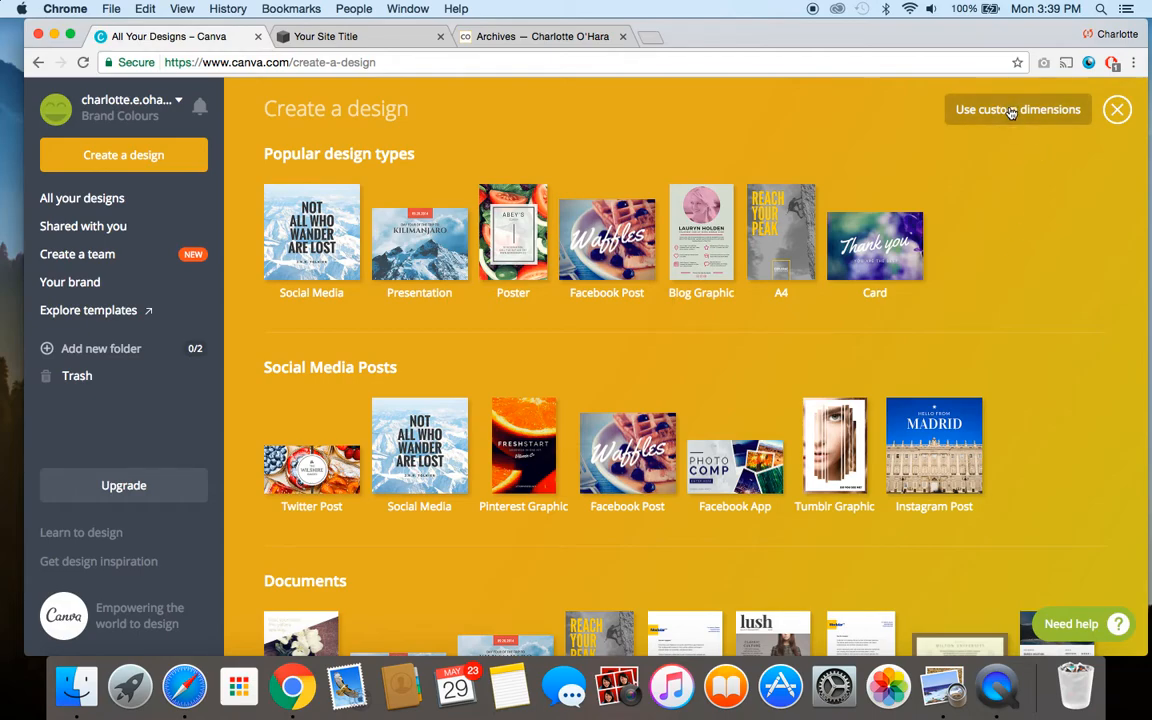
Step: Create a blank custom-size design of 200 × 200 px
click(1017, 109)
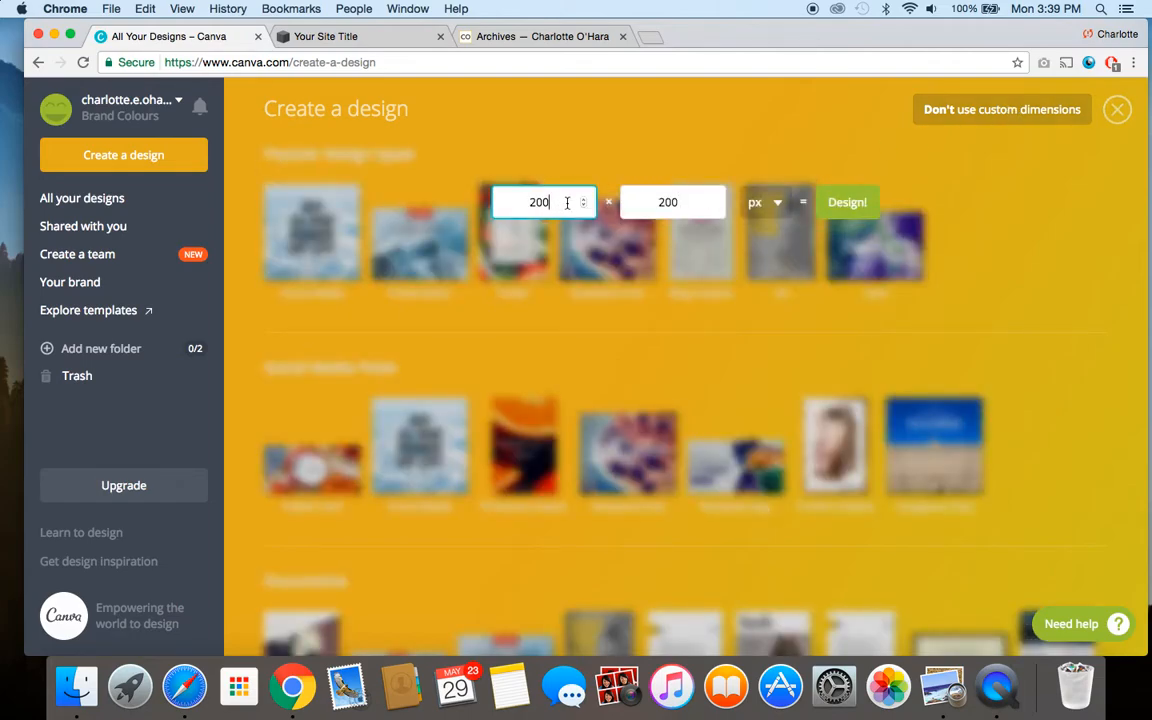
click(672, 201)
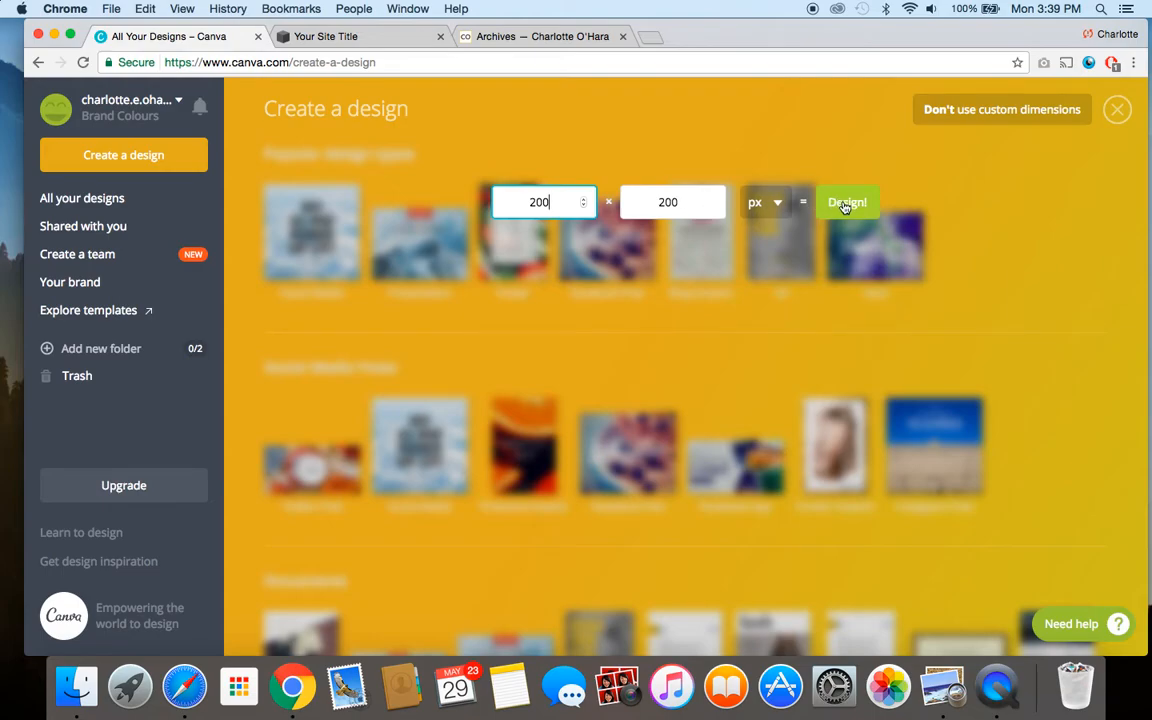
click(847, 202)
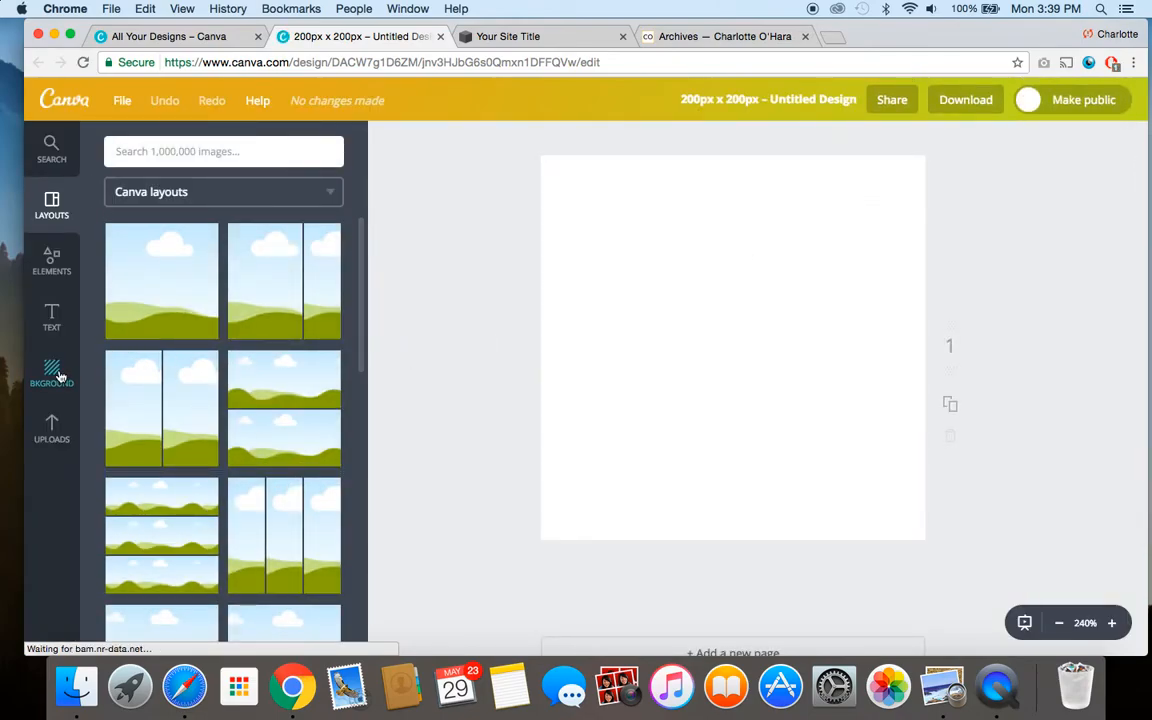
Step: Fill the square design's background with the gold Brand Colors swatch
click(51, 372)
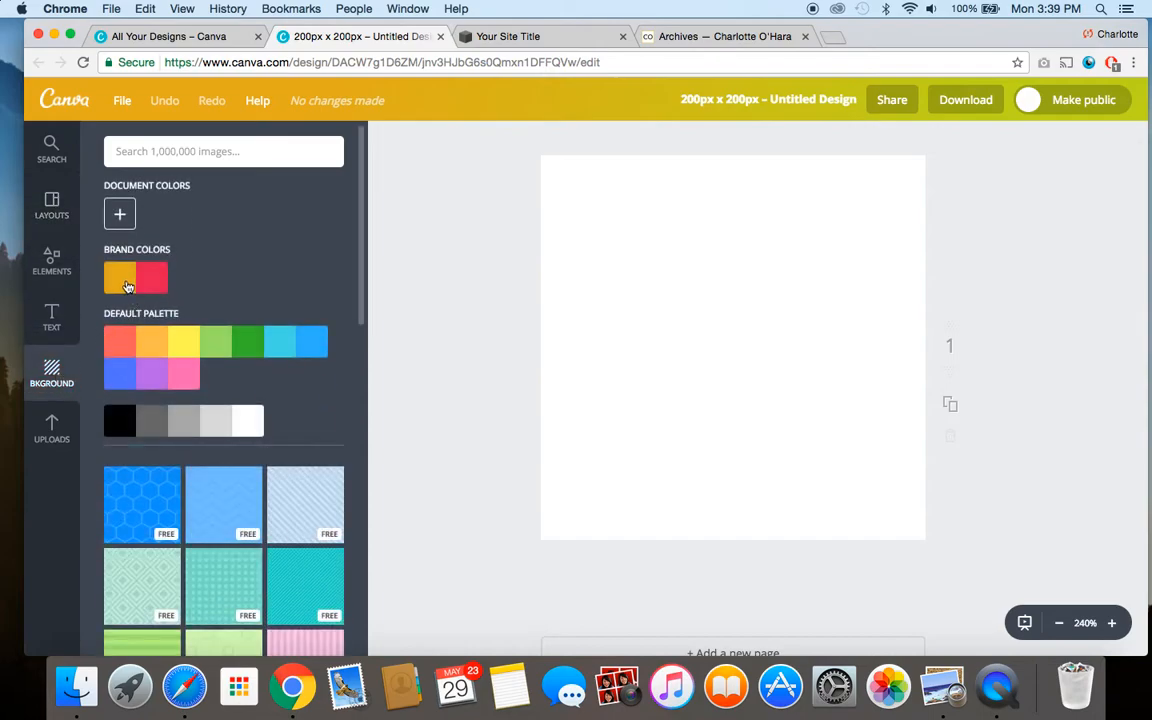
click(119, 277)
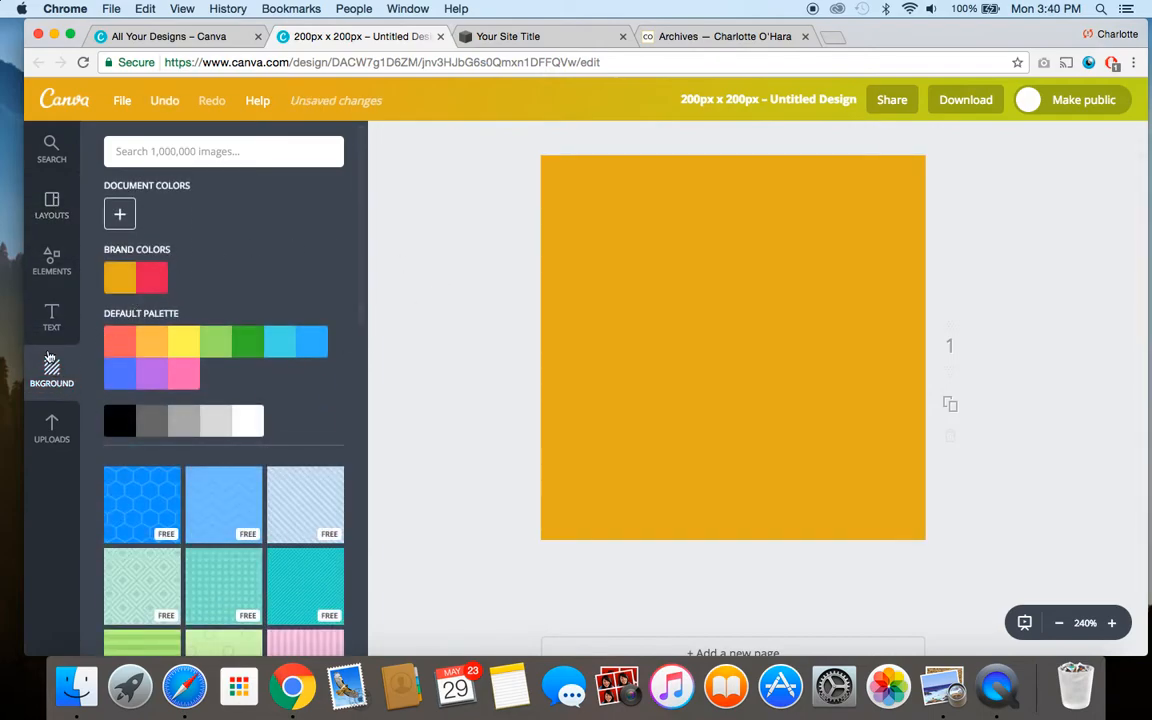
click(51, 318)
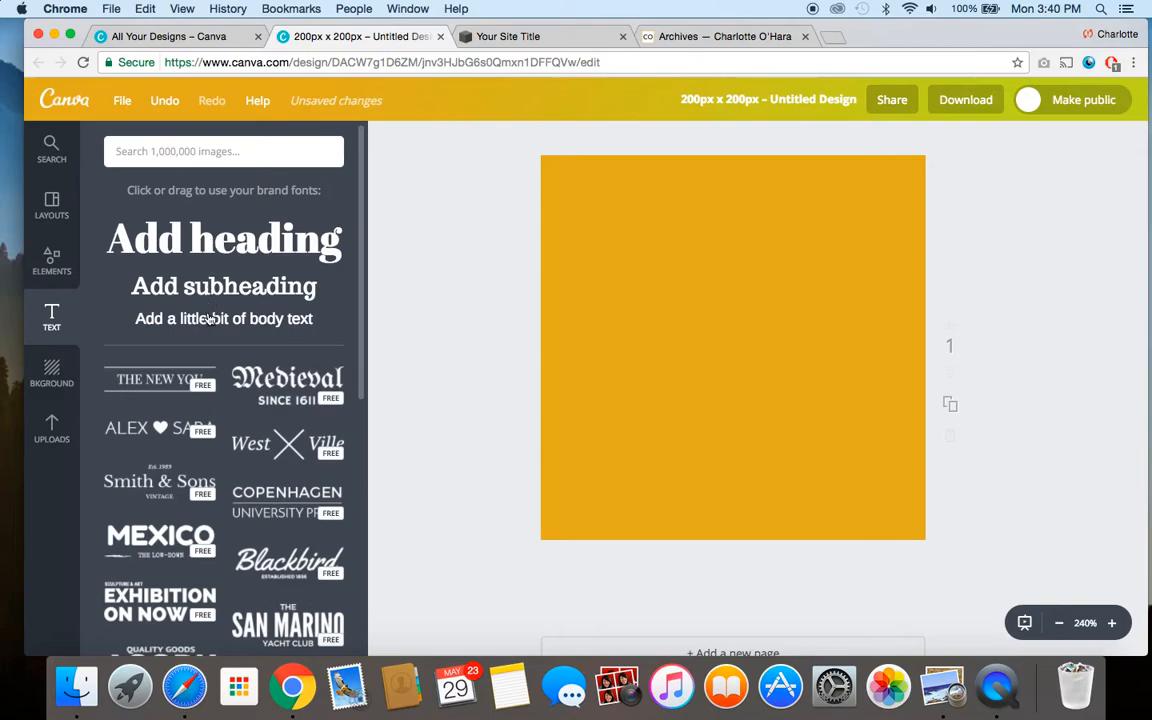
Step: Add 'CO' body text, centre it on the square, and set its size to 80
click(224, 318)
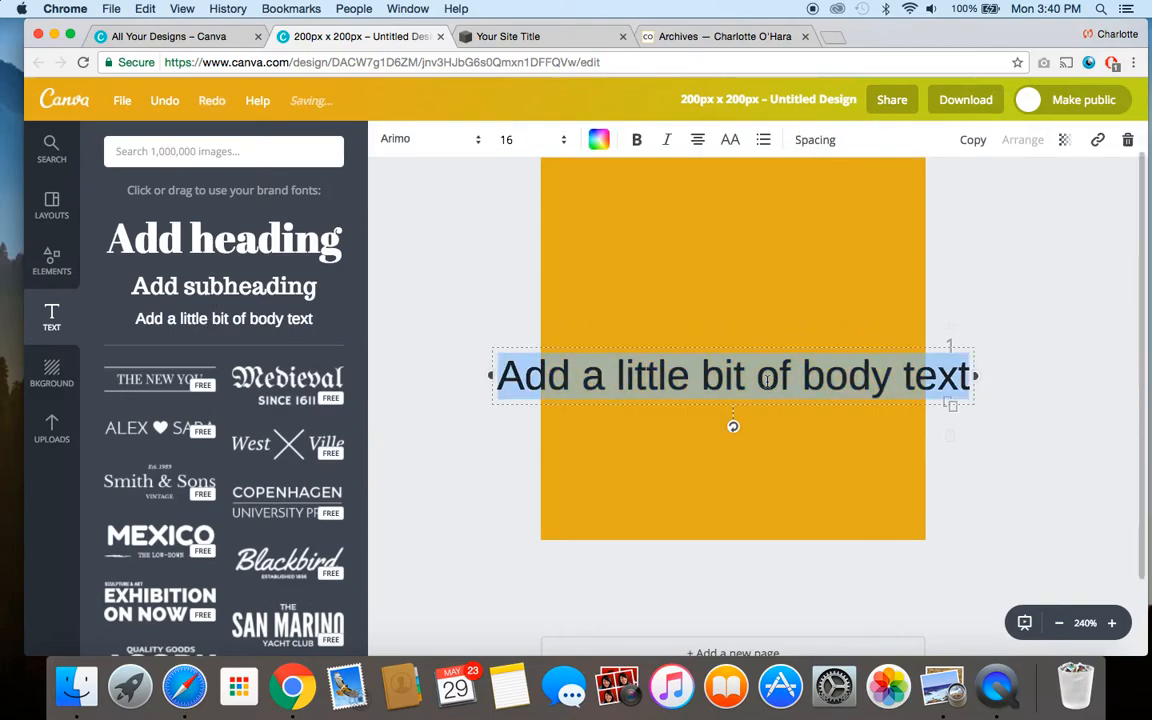
text(CO)
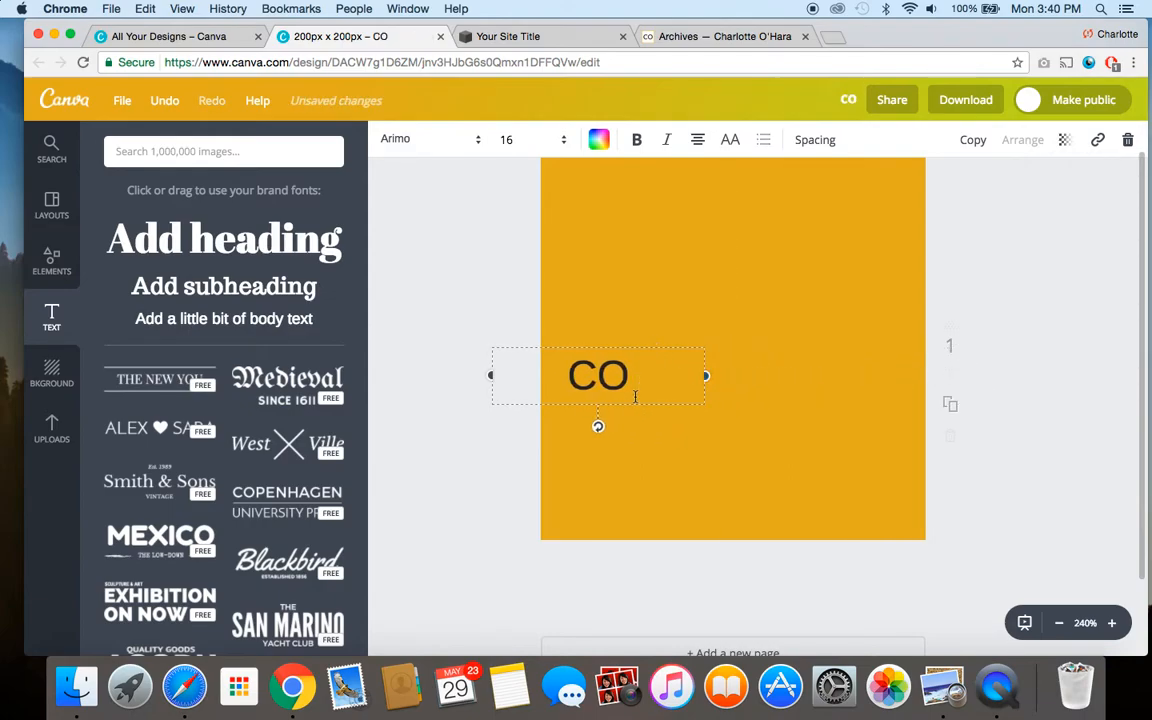
drag(598, 375, 732, 347)
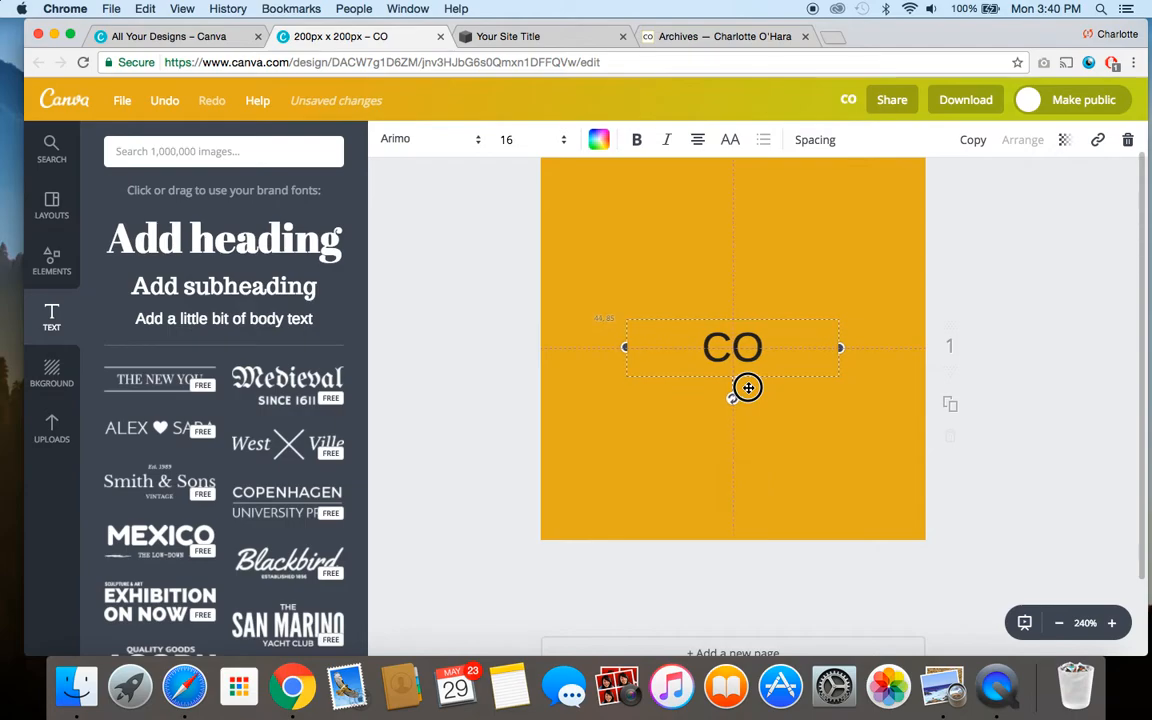
click(506, 139)
text(80)
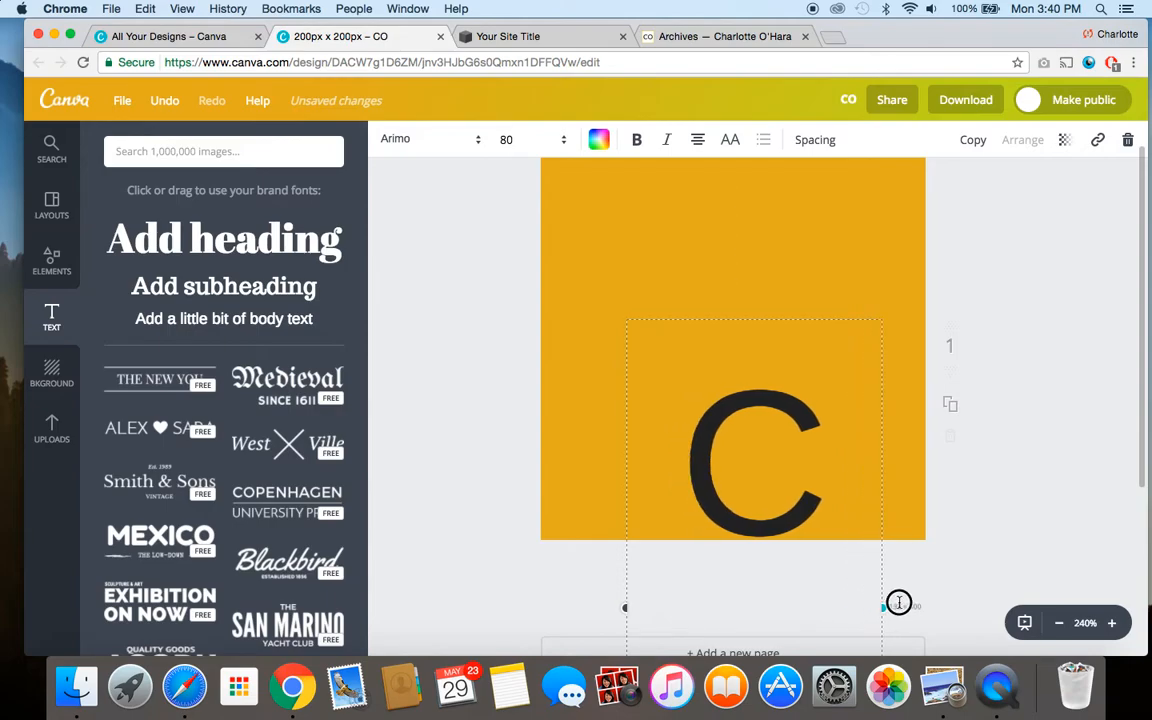
text(O)
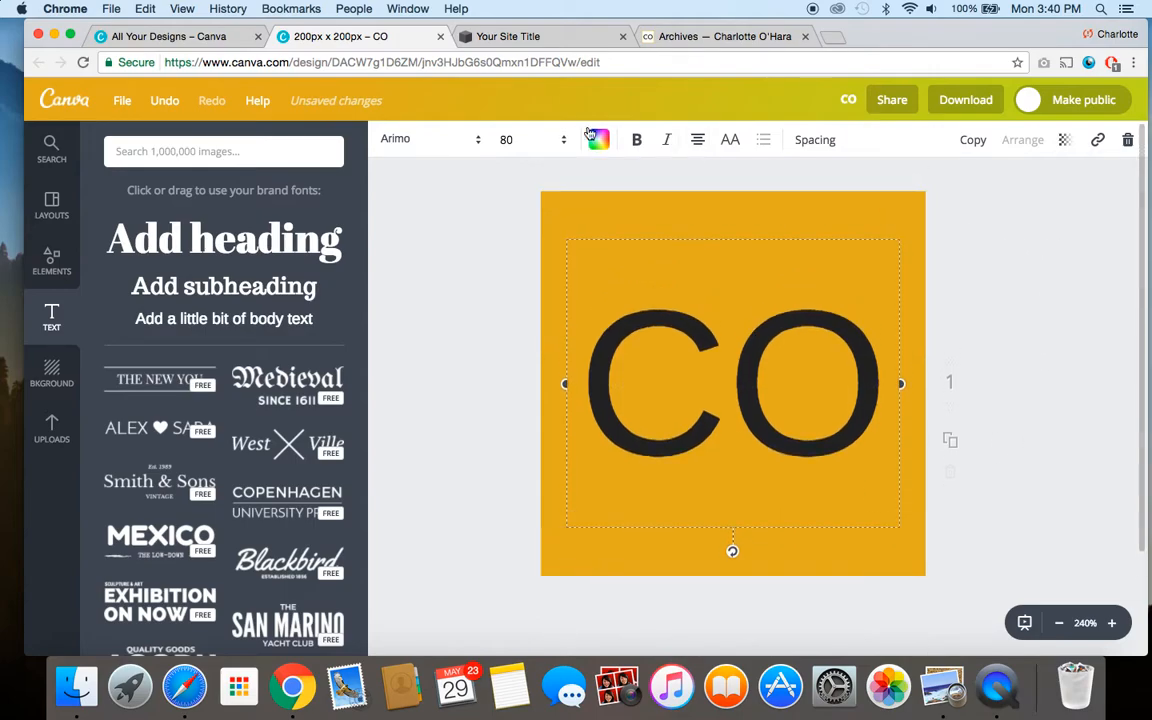
Step: Change the CO lettering colour and set it in the Lato font
click(597, 139)
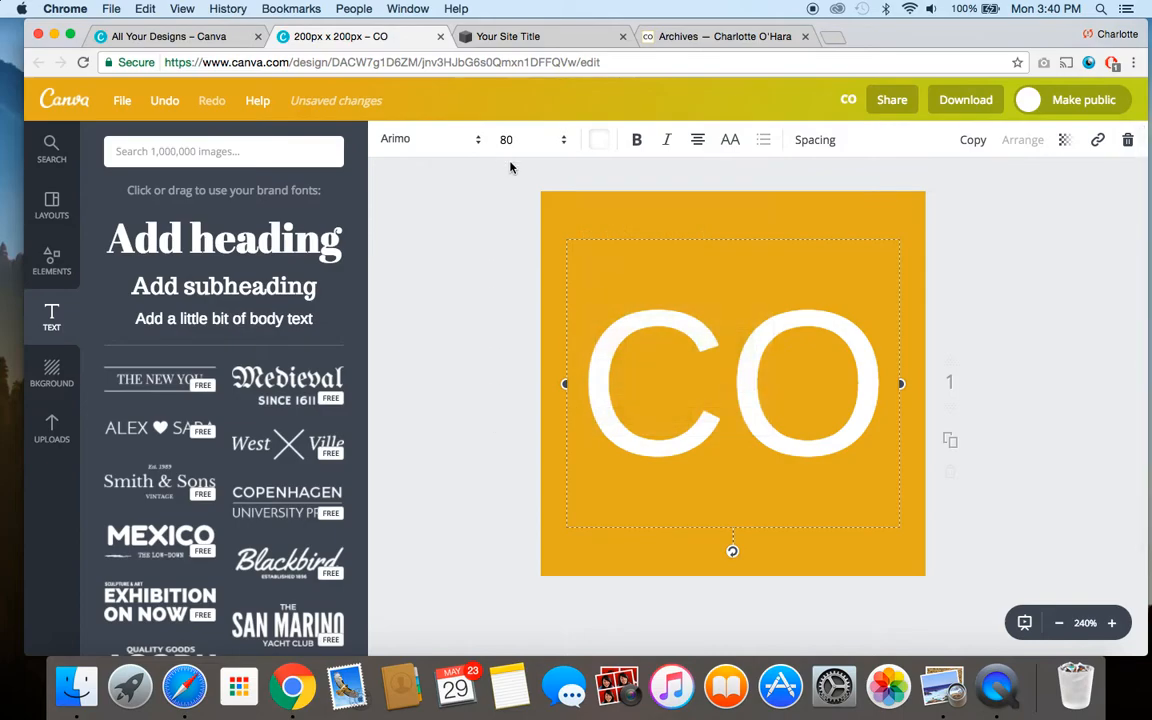
click(428, 139)
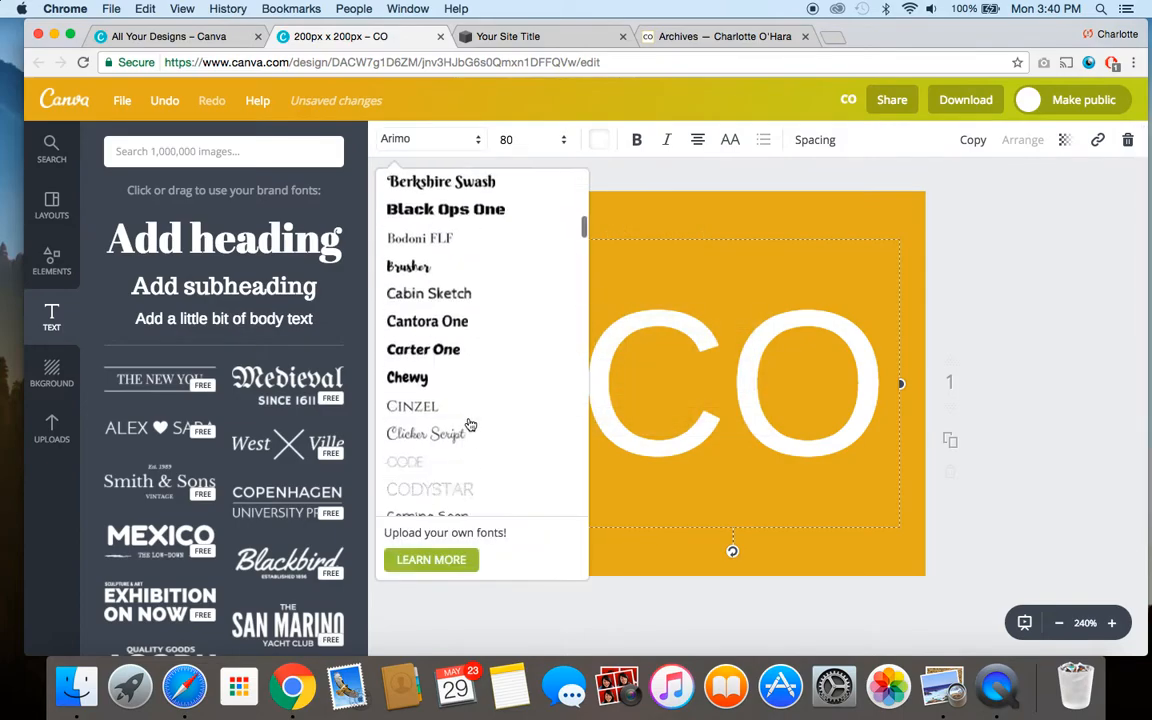
scroll(down, 3)
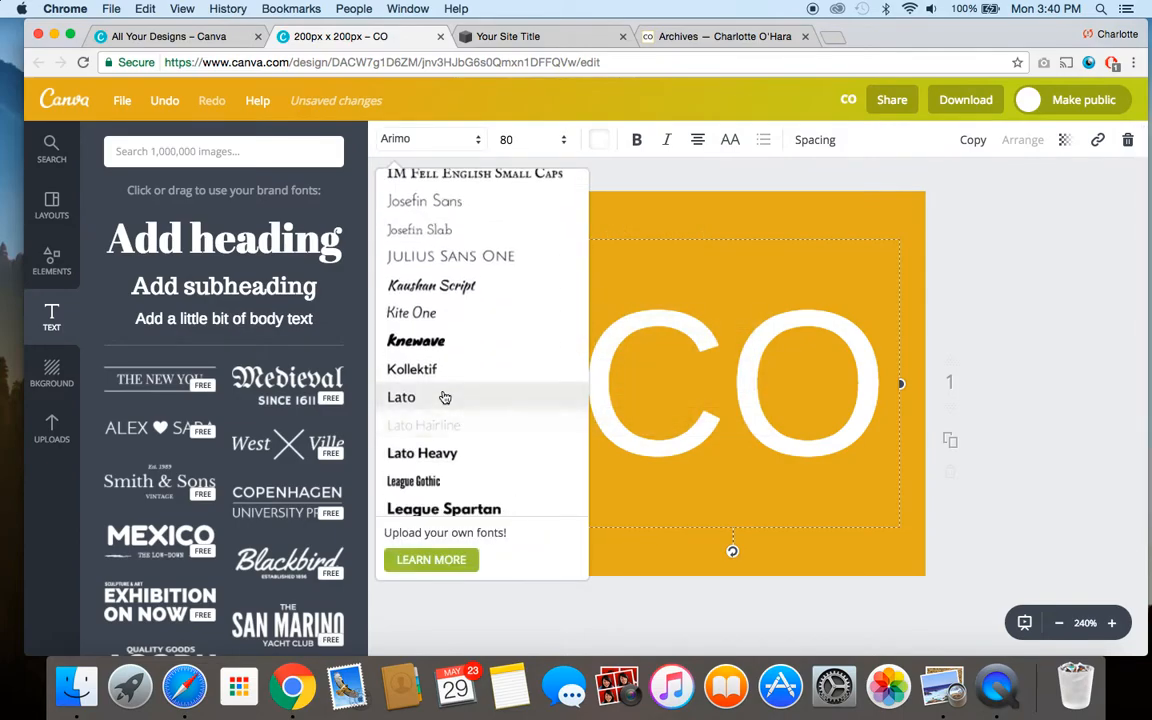
click(401, 397)
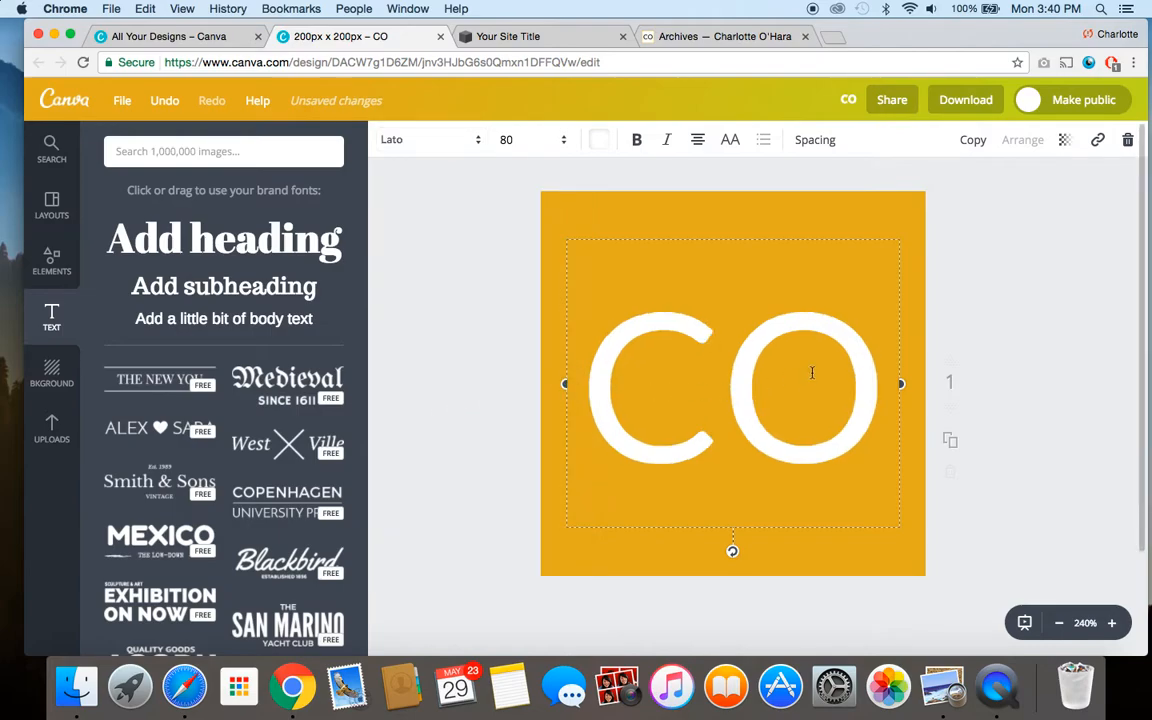
Step: Title the design 'CO social sharing logo' in the Design title box
click(1005, 282)
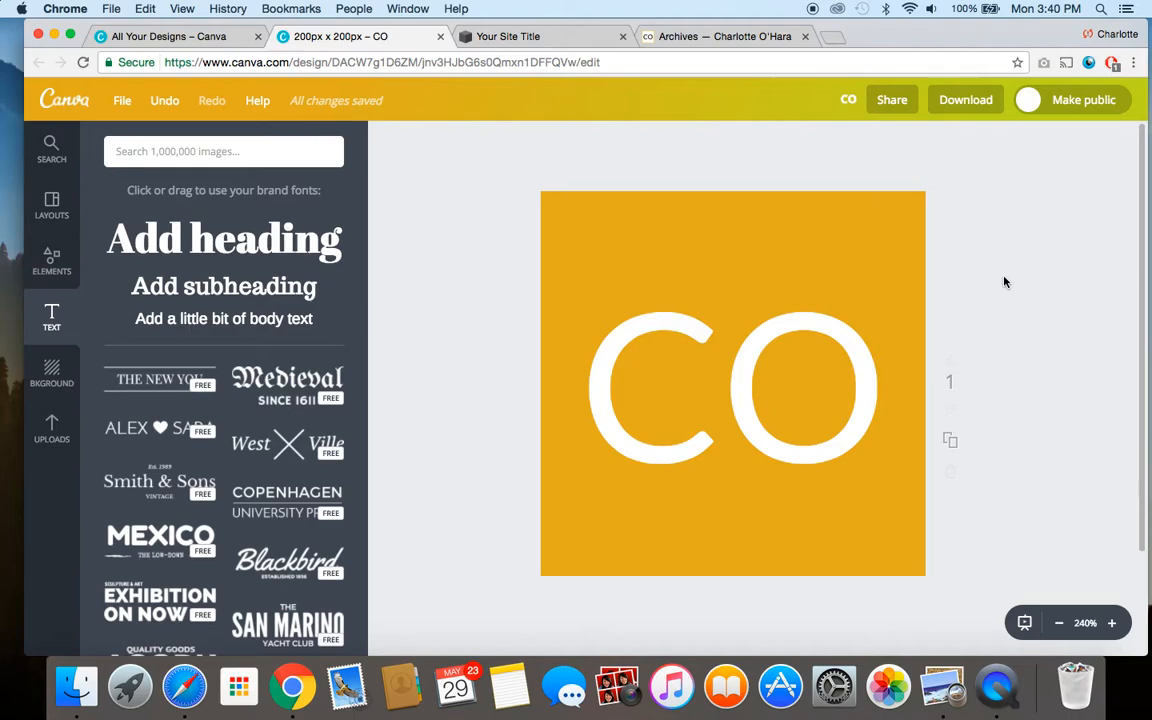
mouse_move(825, 132)
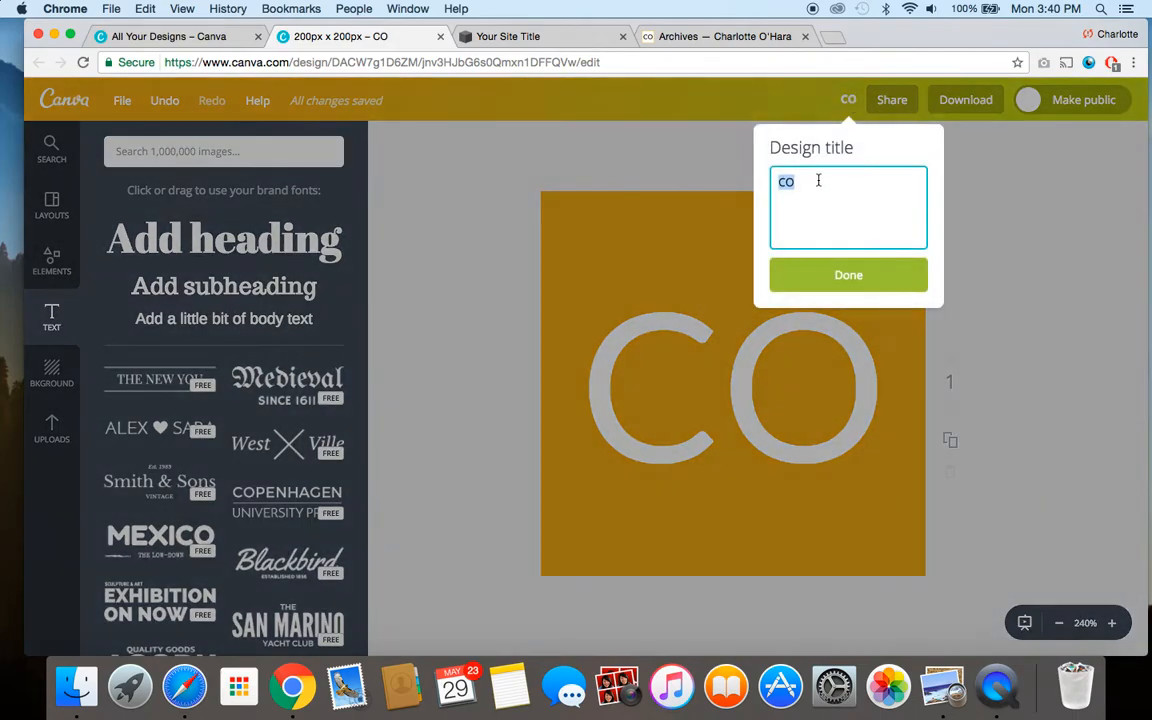
text(co)
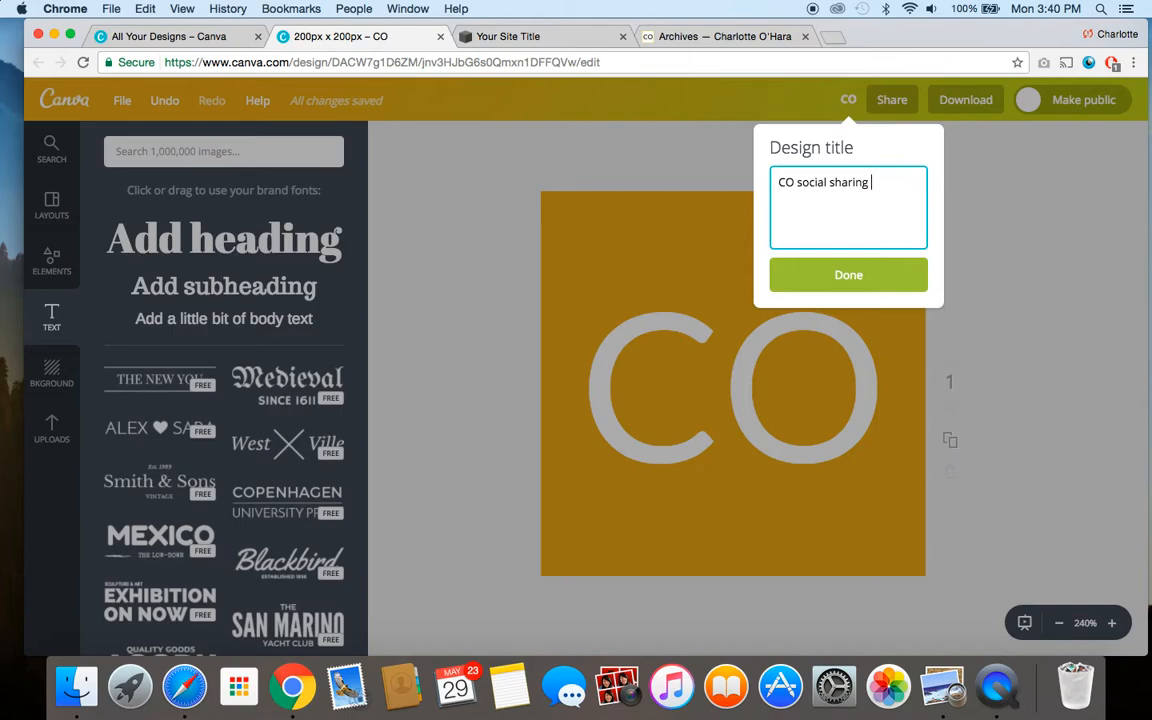
click(848, 274)
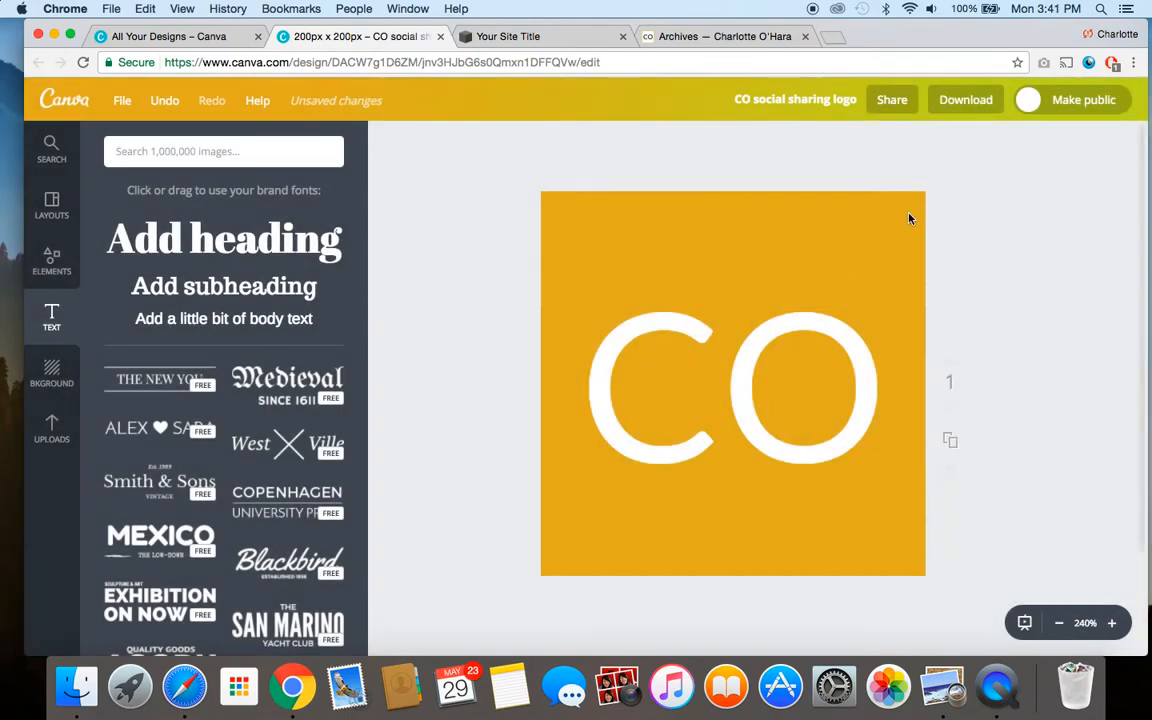
Step: Download the design as a PNG file and dismiss the confirmation popup
click(965, 99)
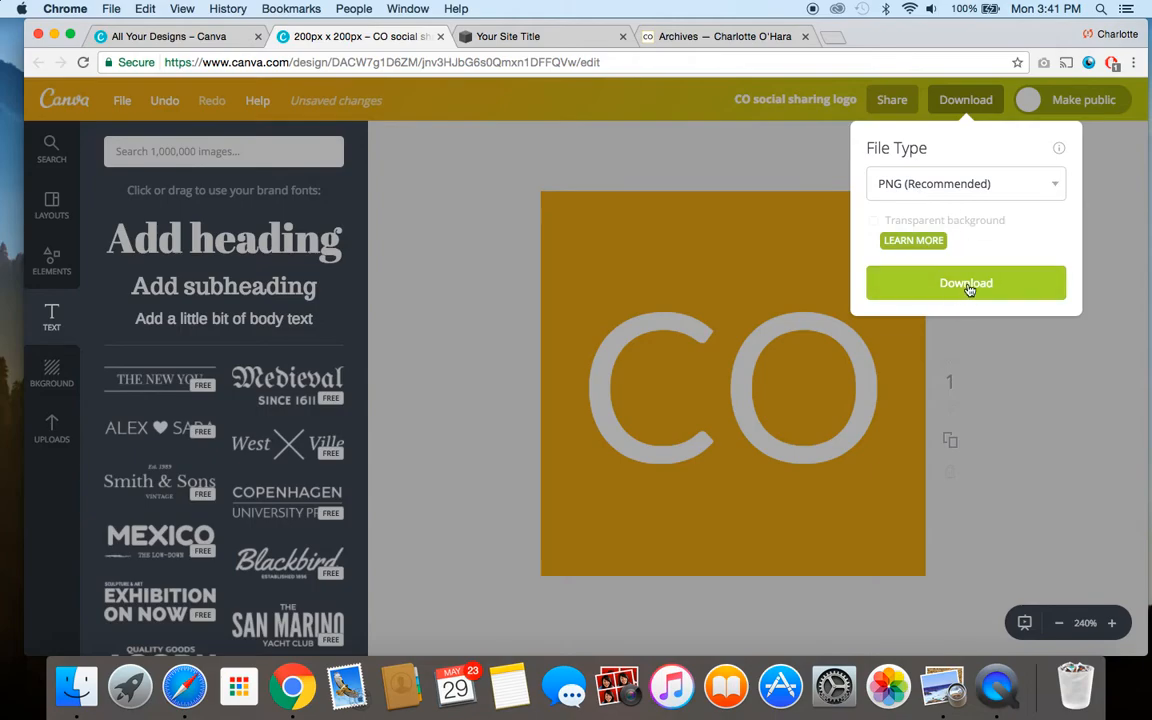
click(965, 283)
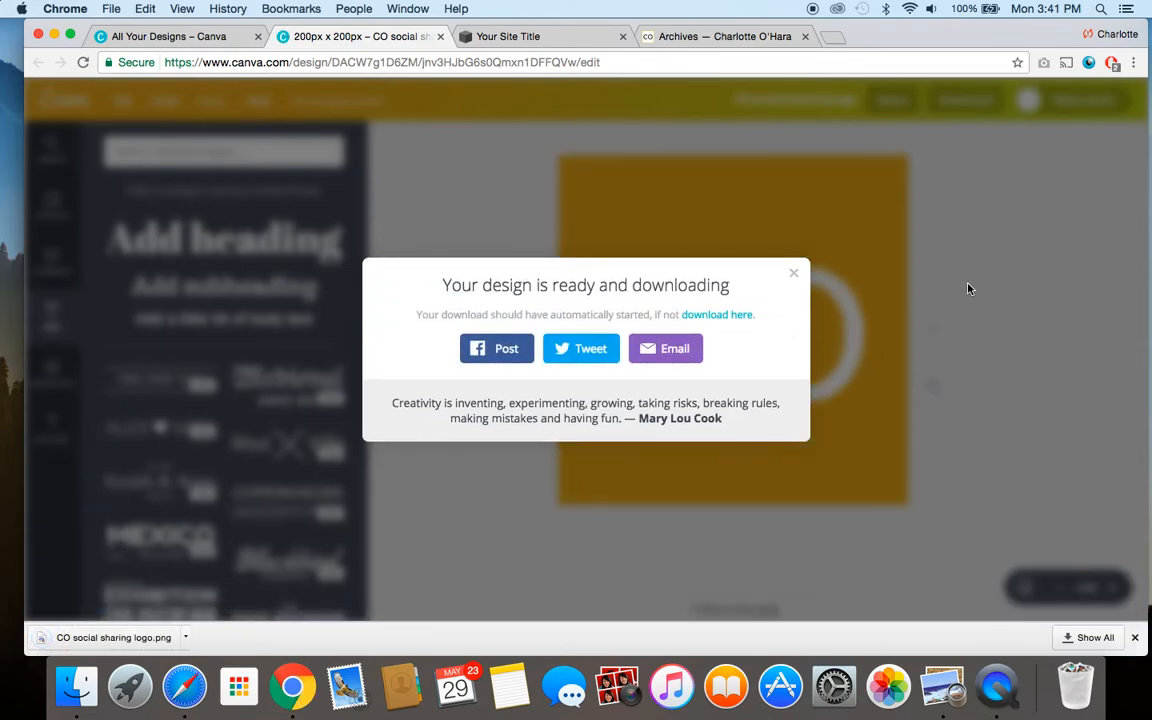
click(794, 273)
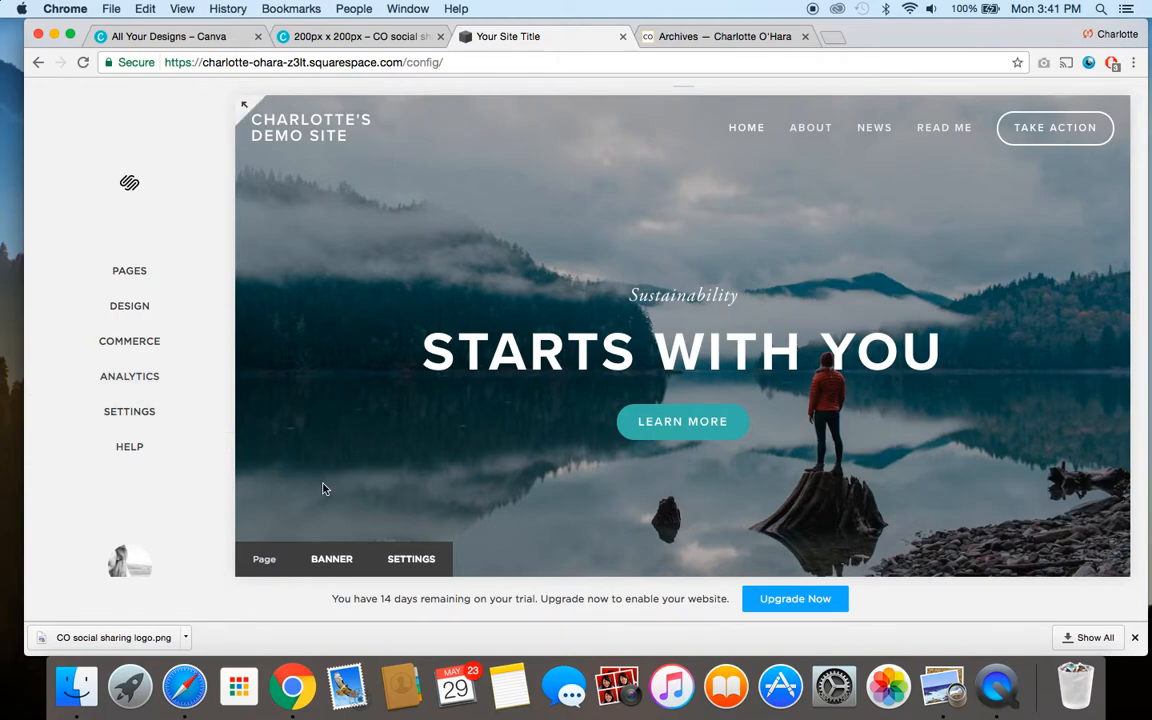
mouse_move(352, 231)
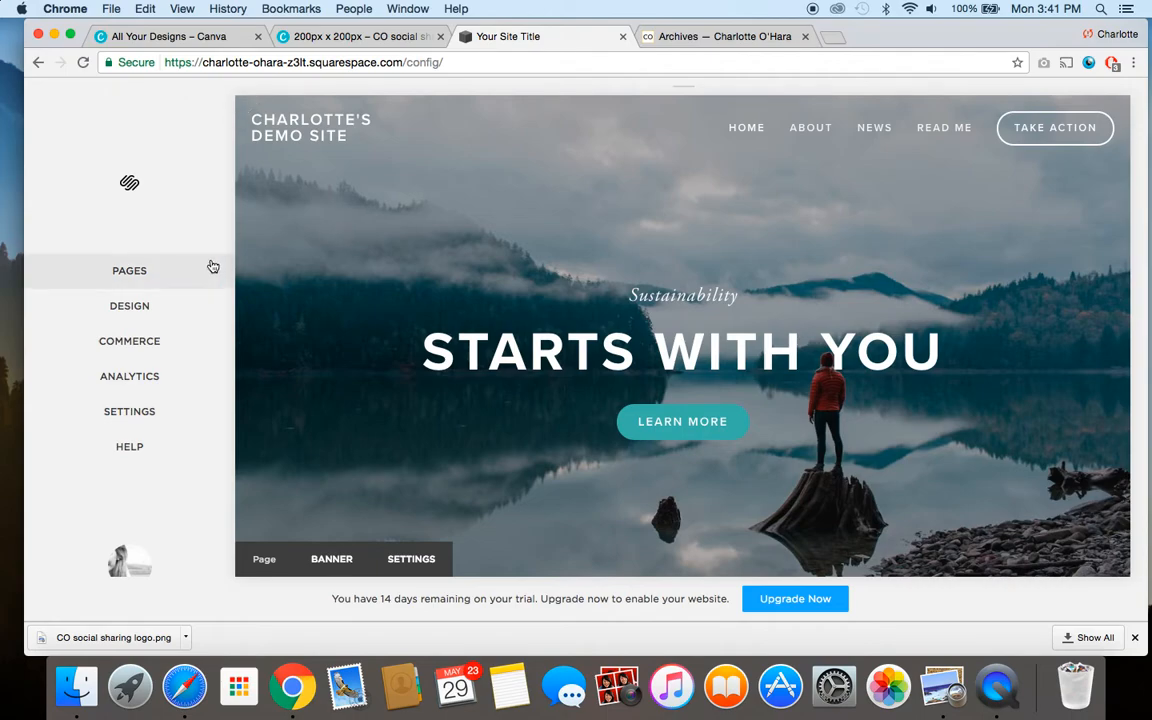
mouse_move(74, 285)
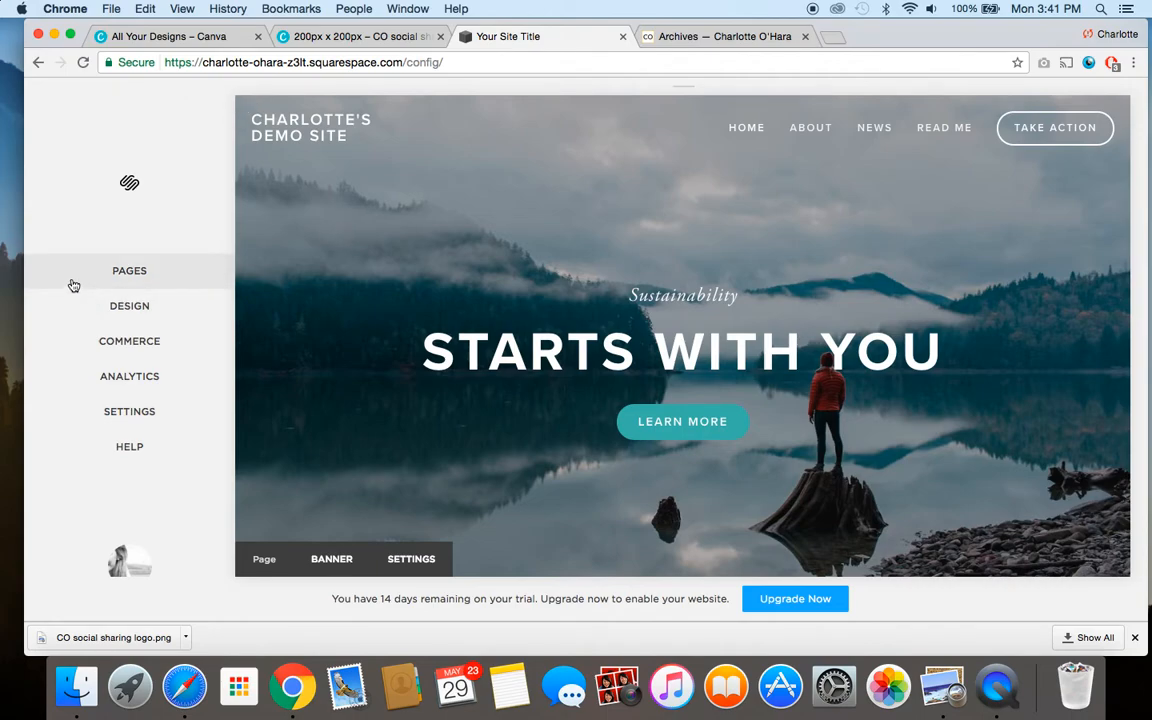
mouse_move(178, 485)
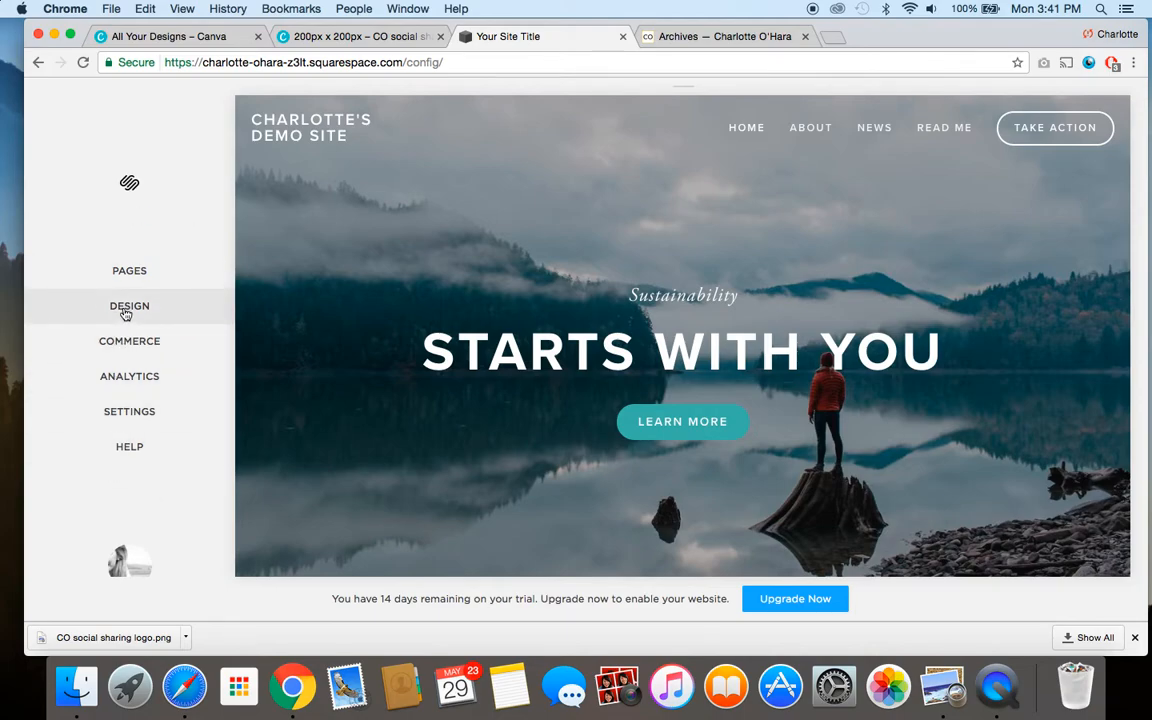
Step: Go to Design > Logo & Title and scroll to the Social Sharing Logo area
click(129, 306)
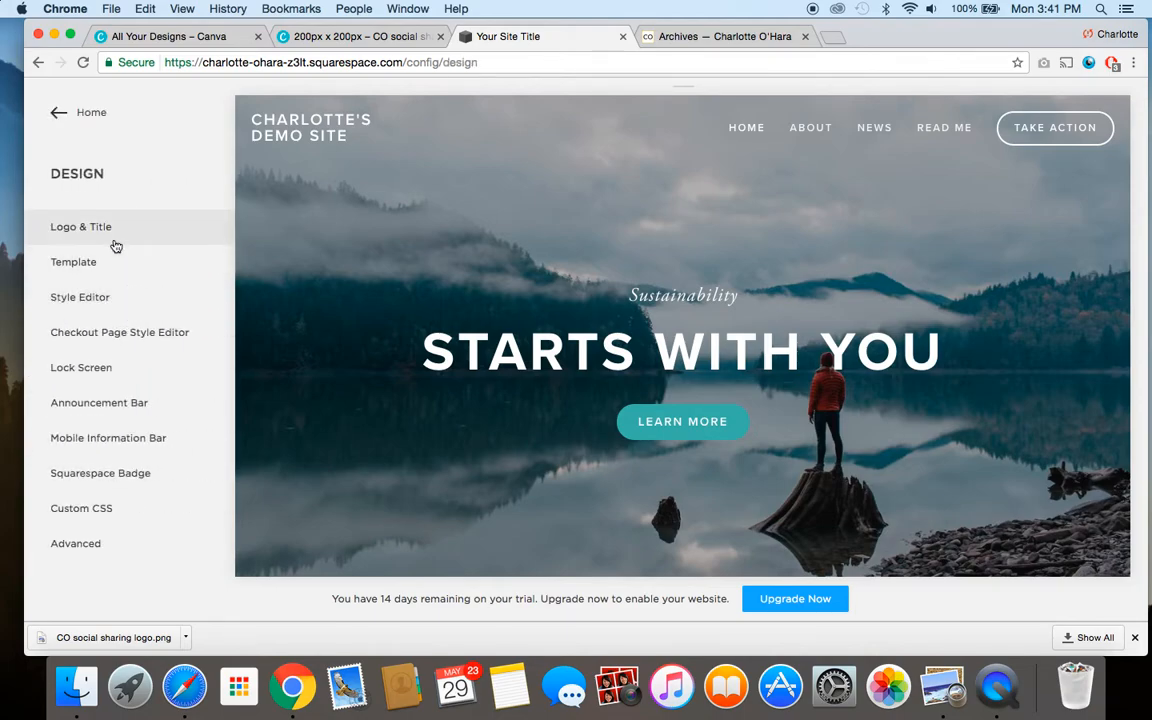
click(81, 226)
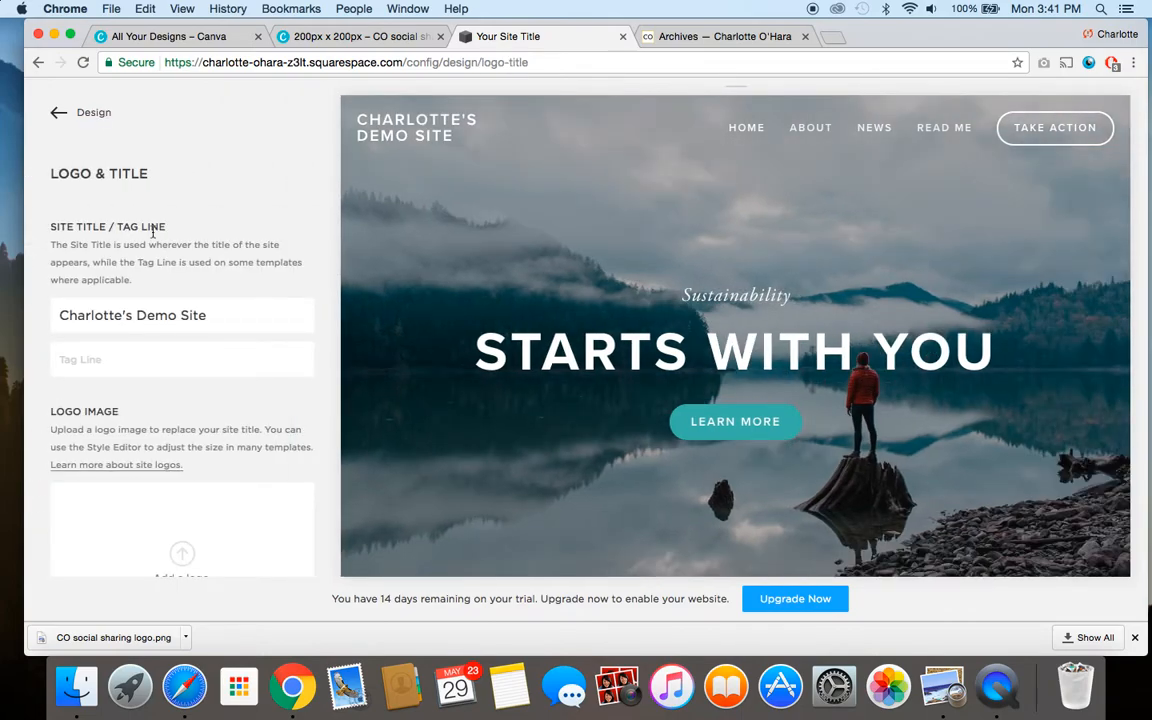
scroll(down, 3)
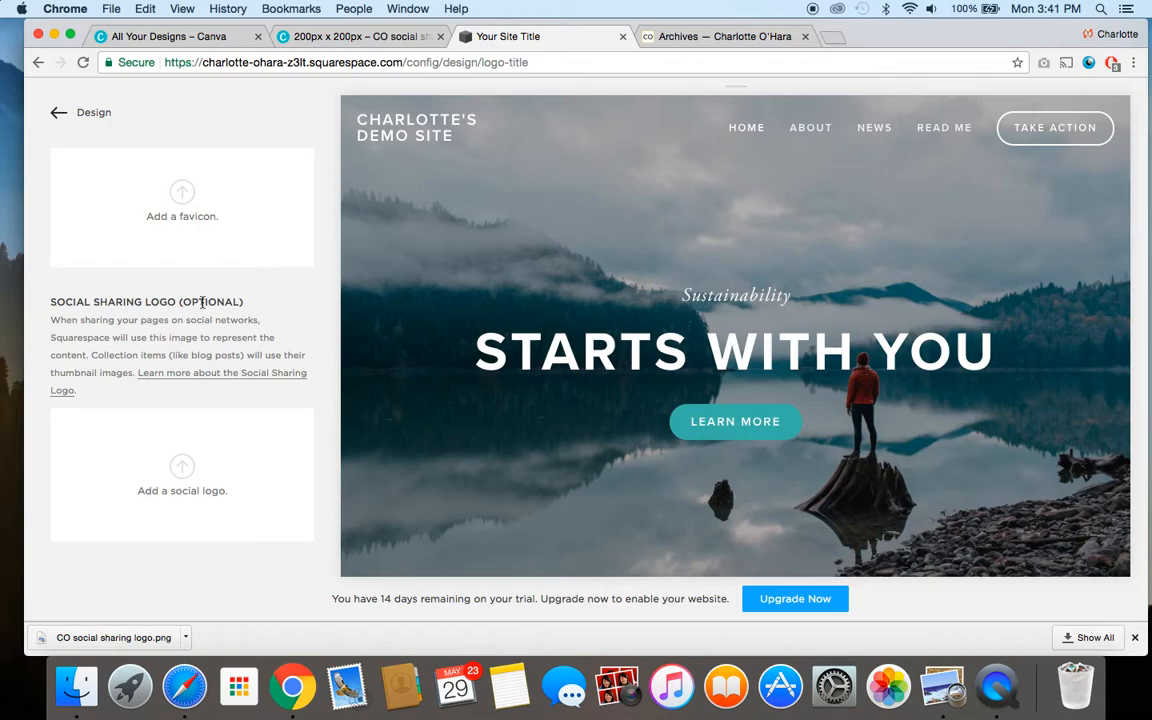
mouse_move(75, 650)
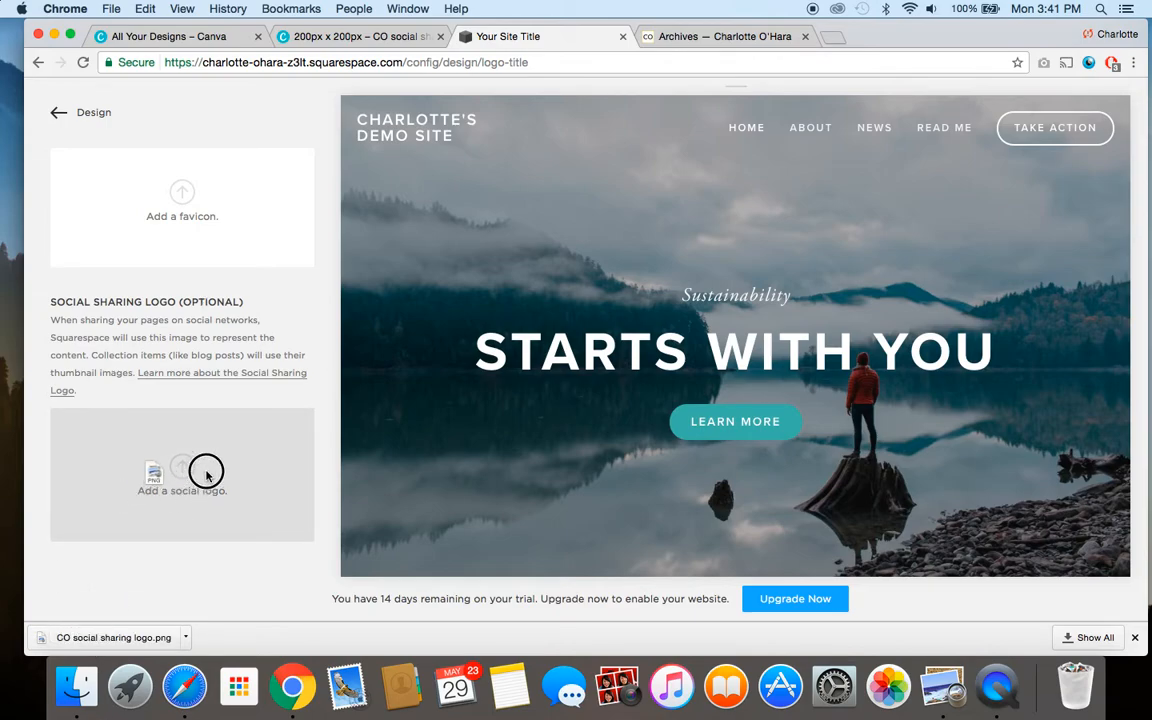
Step: Drop 'CO social sharing logo.png' into the social logo slot and save
click(182, 470)
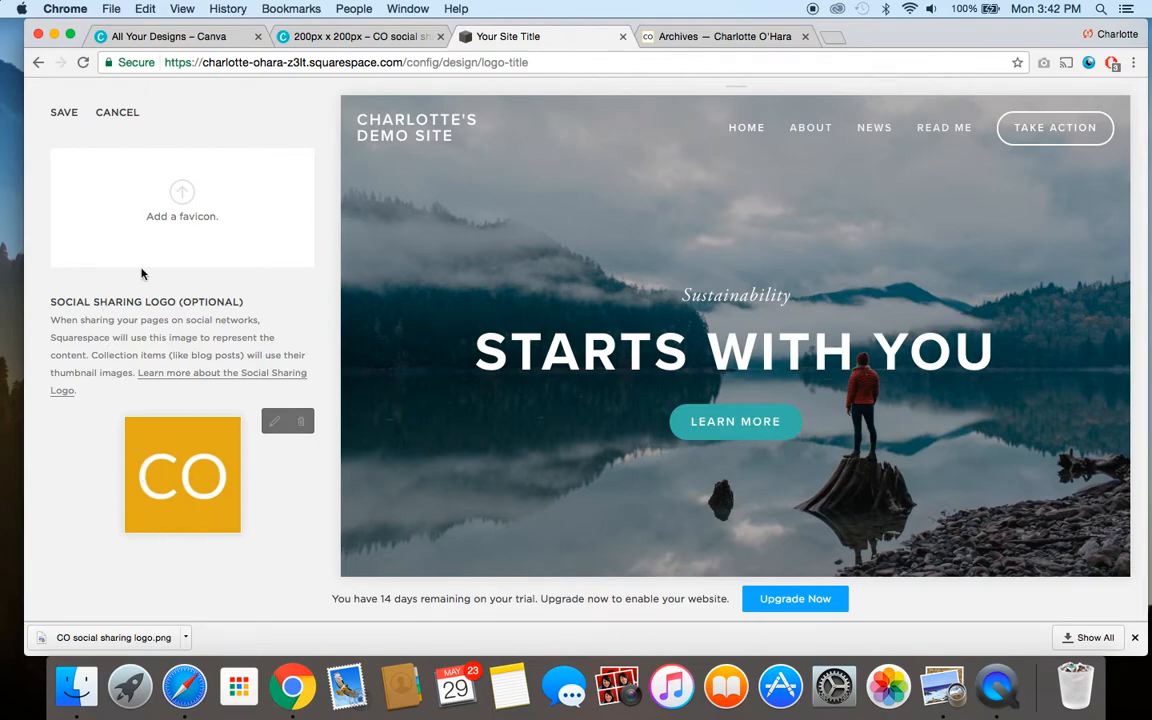
click(63, 112)
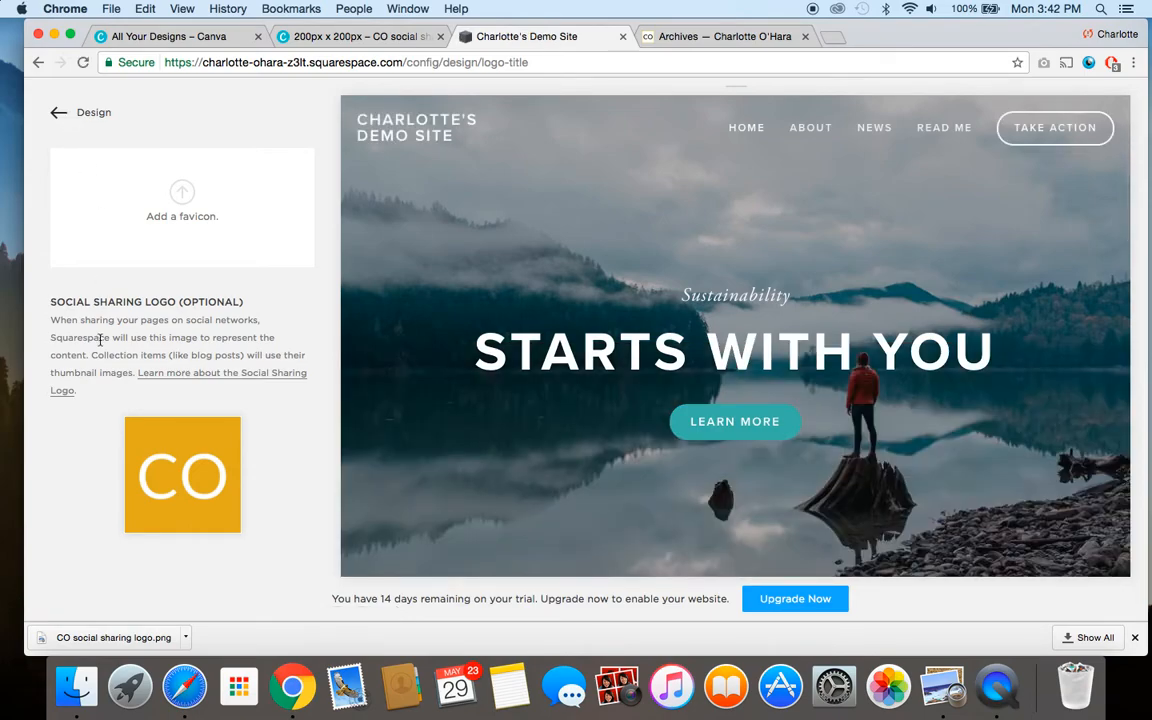
scroll(up, 3)
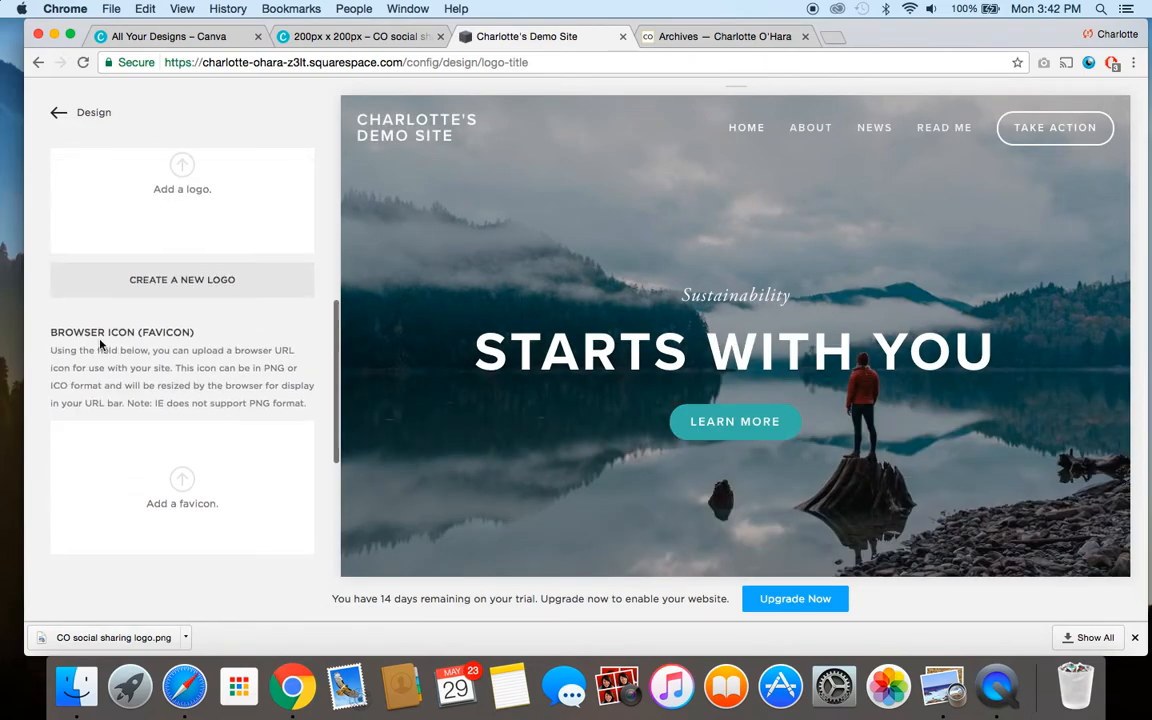
scroll(down, 3)
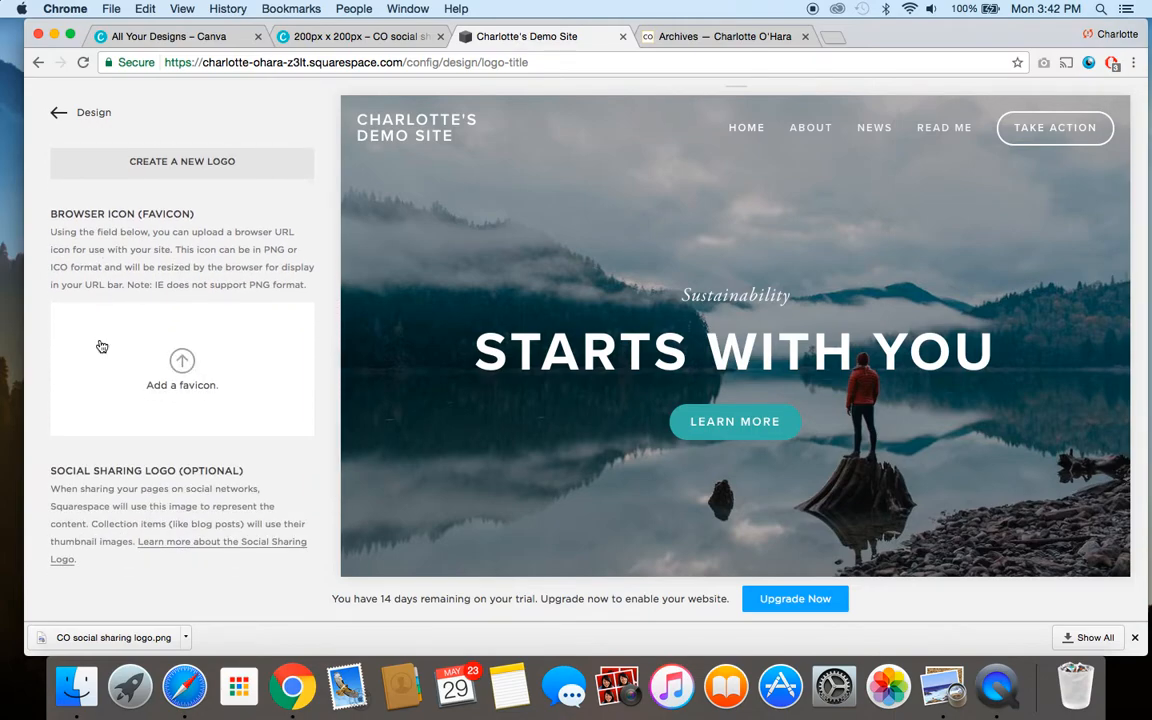
mouse_move(92, 227)
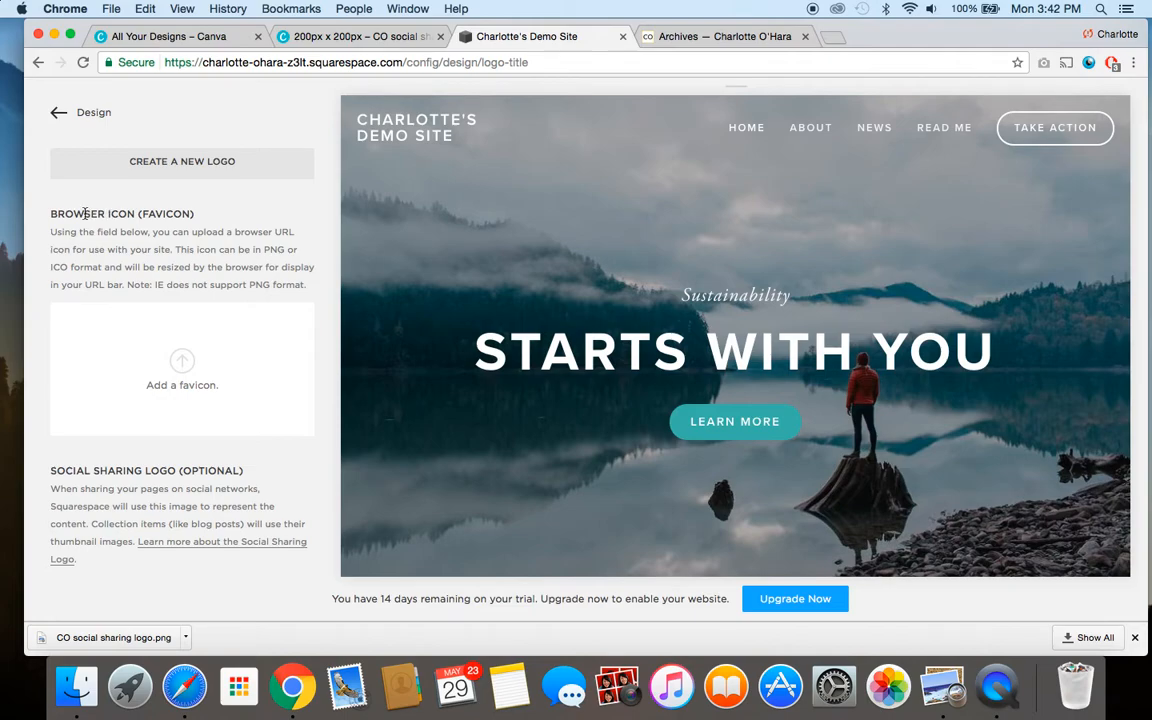
mouse_move(167, 209)
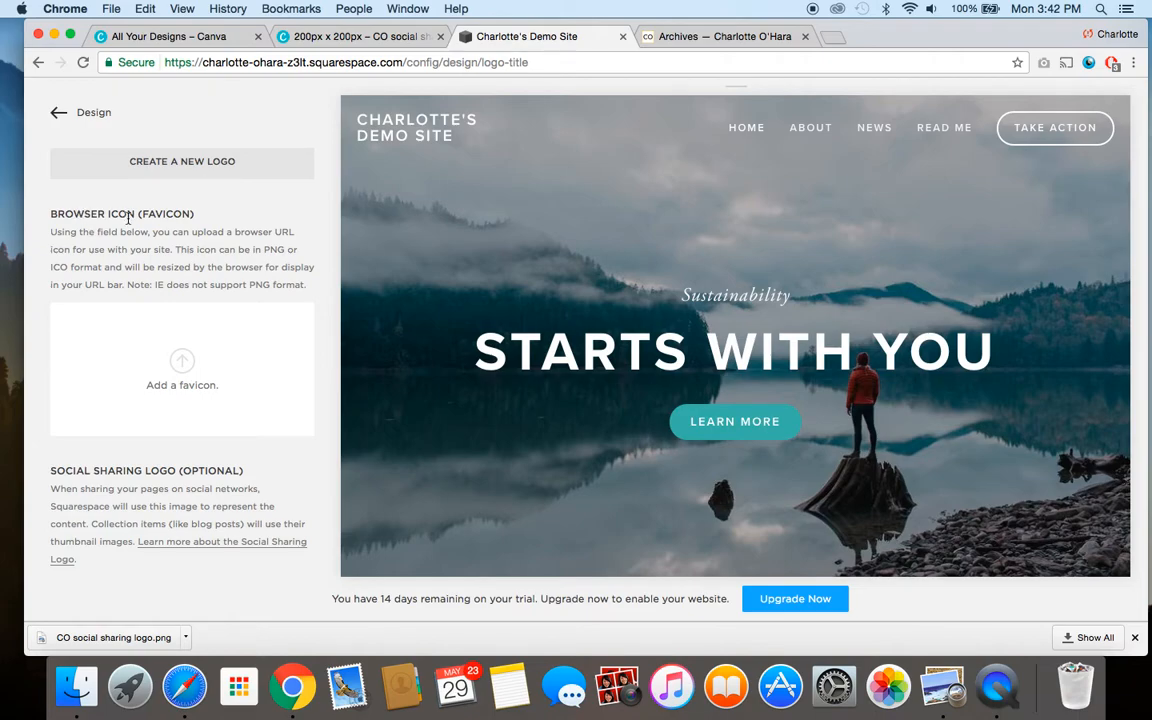
mouse_move(117, 254)
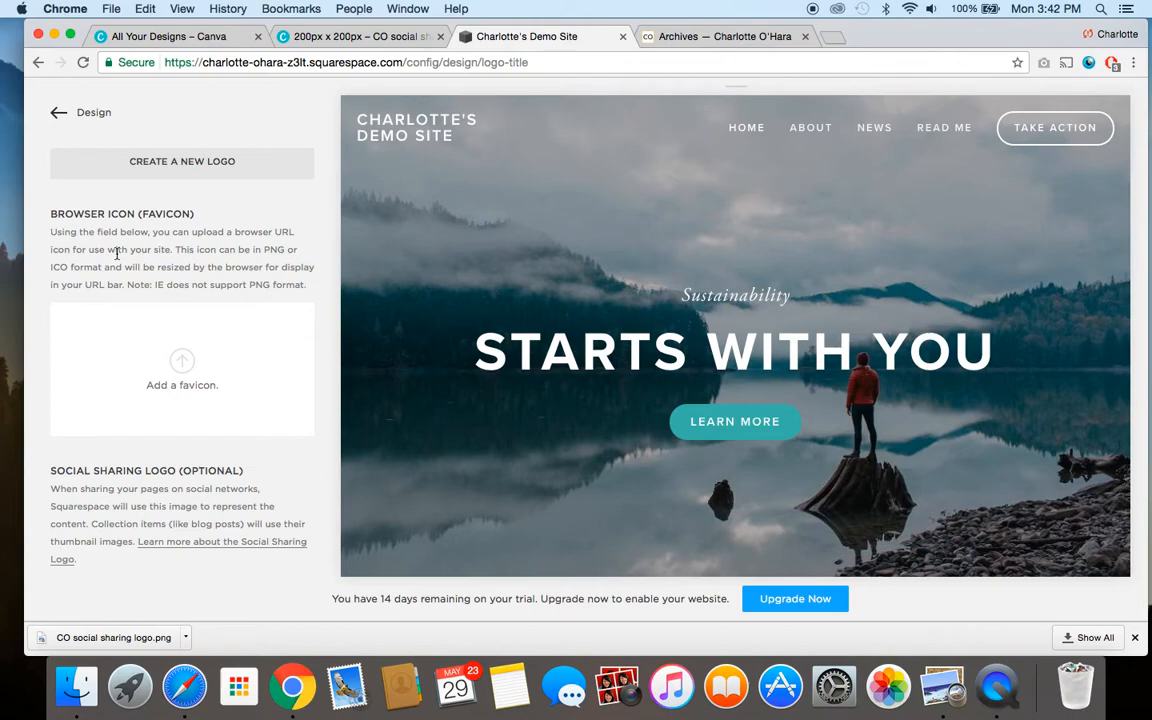
scroll(down, 3)
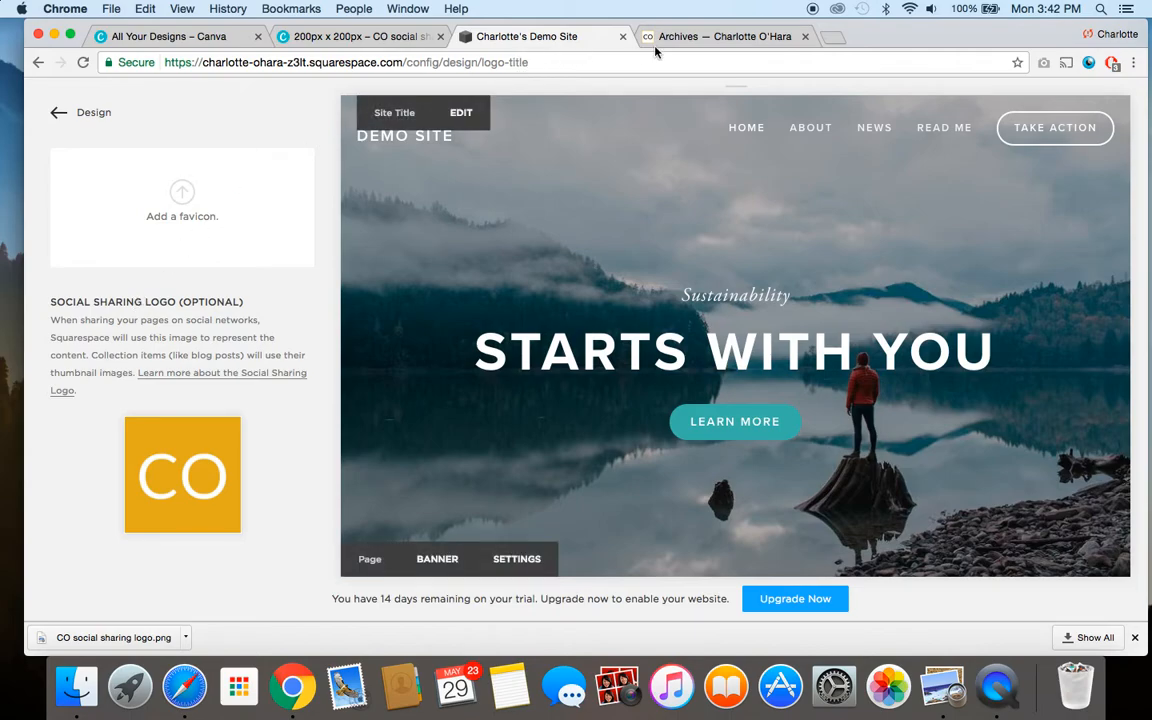
Step: Scroll through the blog post list on the live site's Archives tab
click(725, 36)
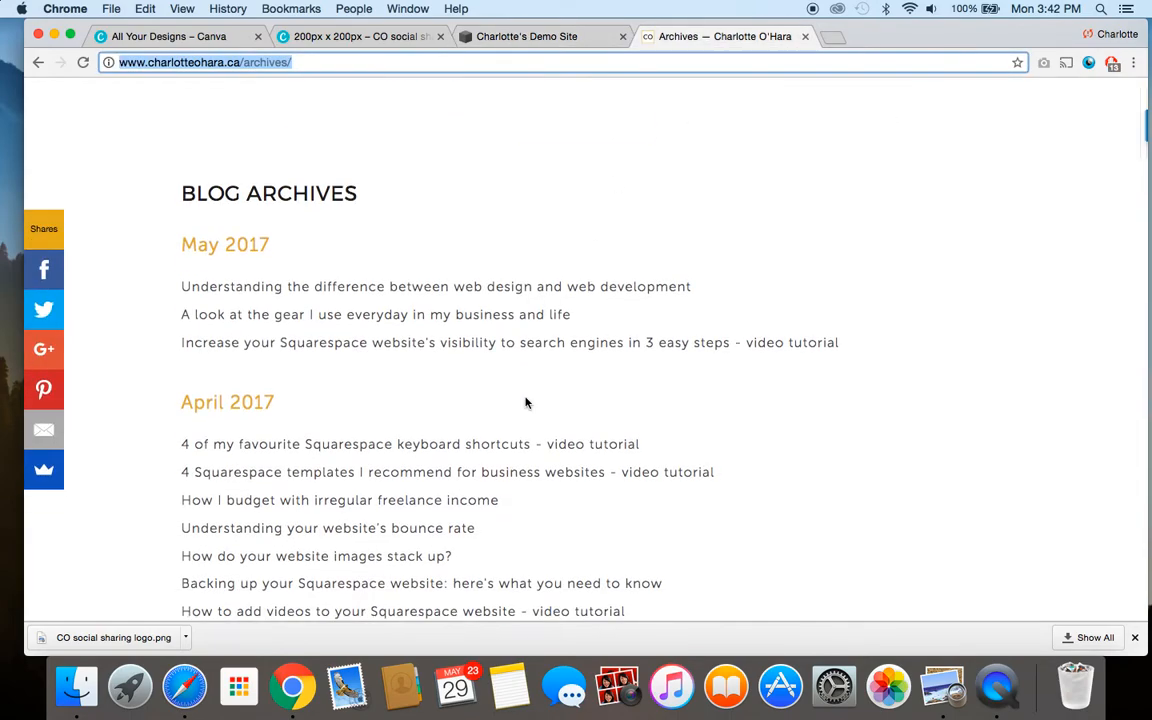
scroll(down, 3)
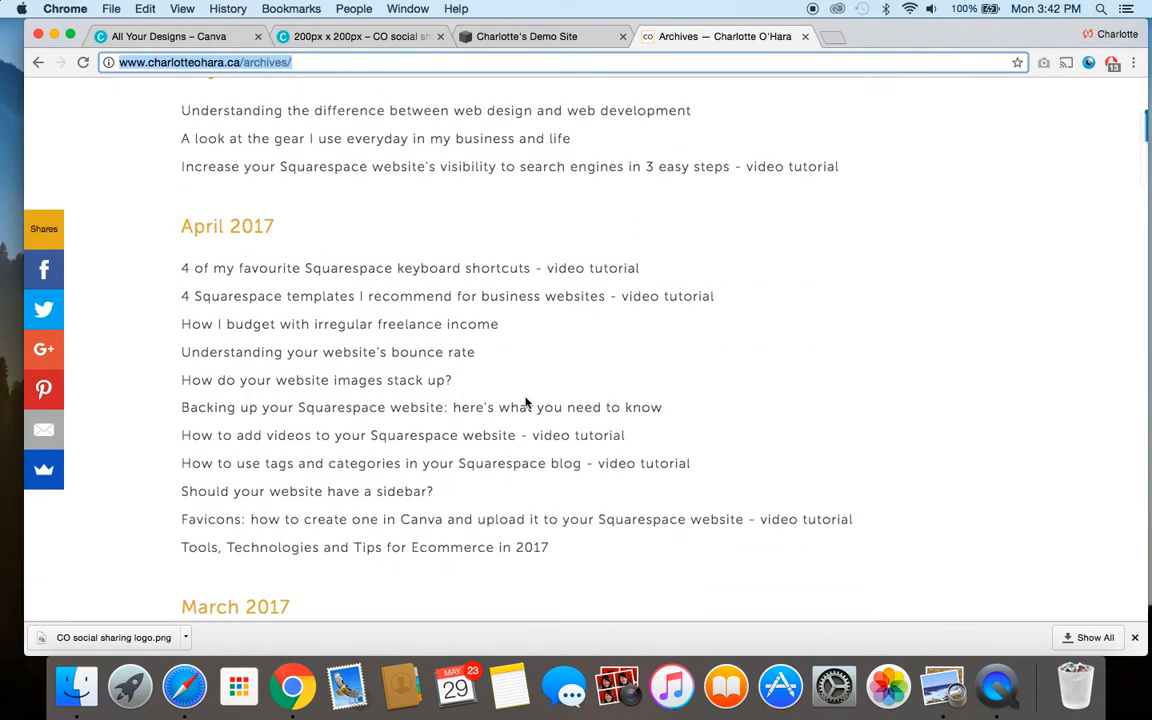
mouse_move(418, 340)
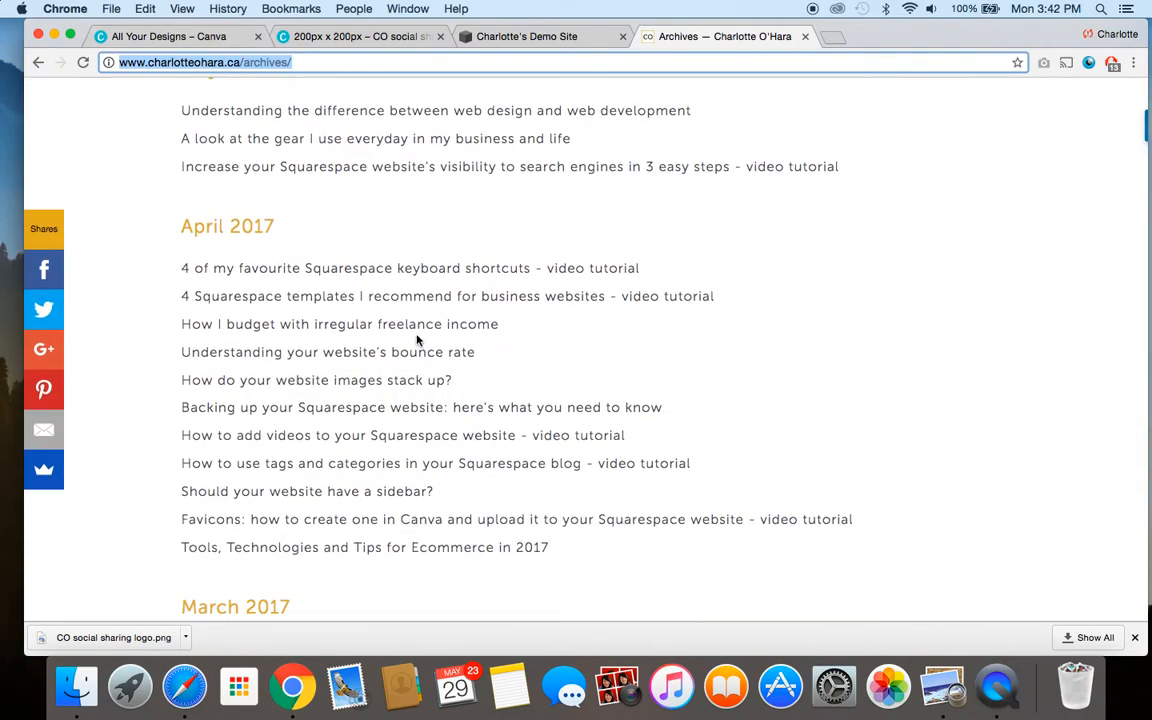
scroll(down, 3)
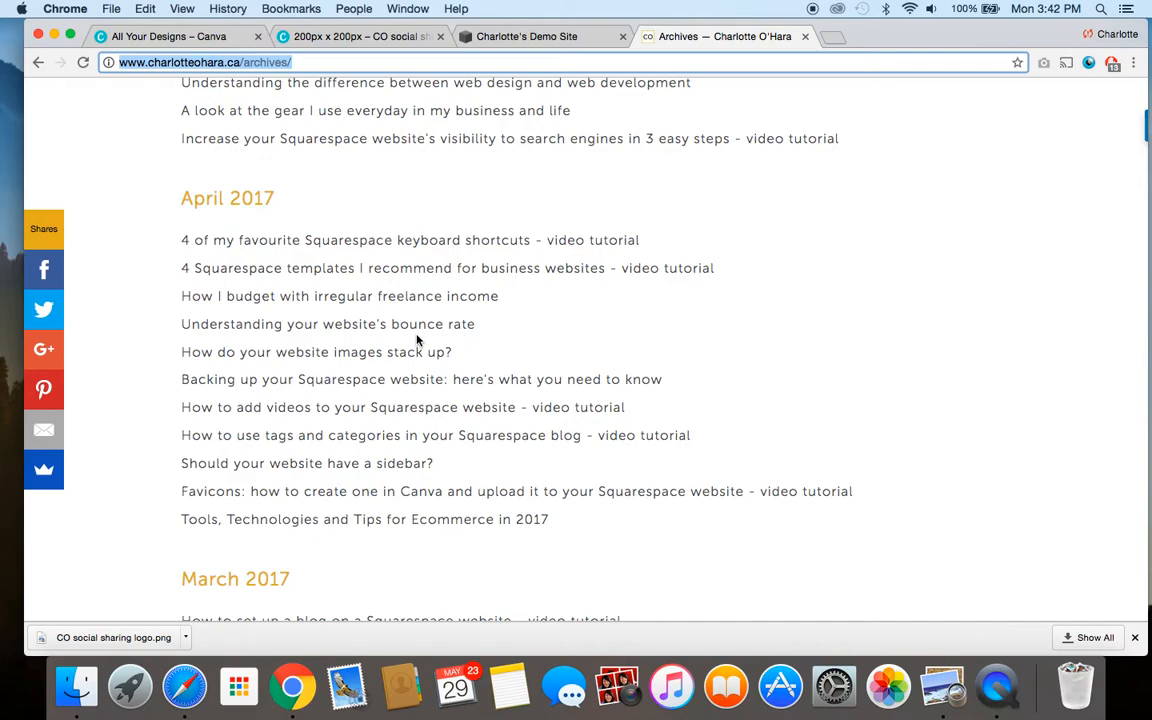
scroll(up, 3)
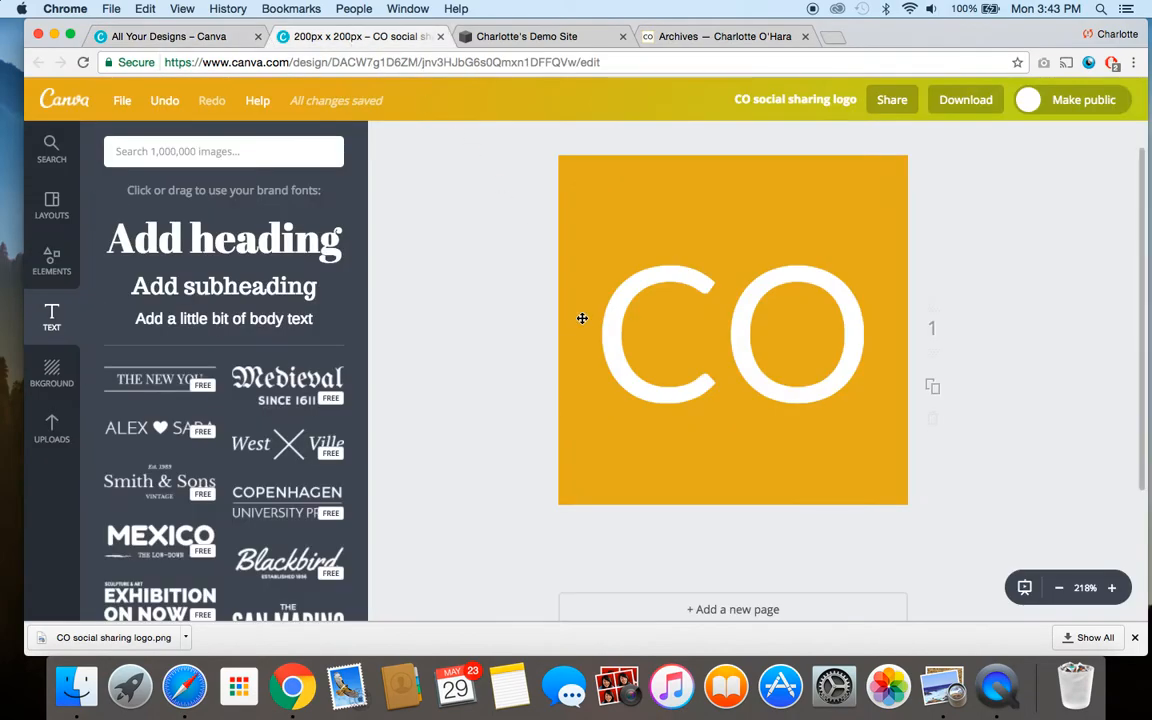
Step: Return to the 'Charlotte's Demo Site' tab showing the Logo & Title settings
click(527, 36)
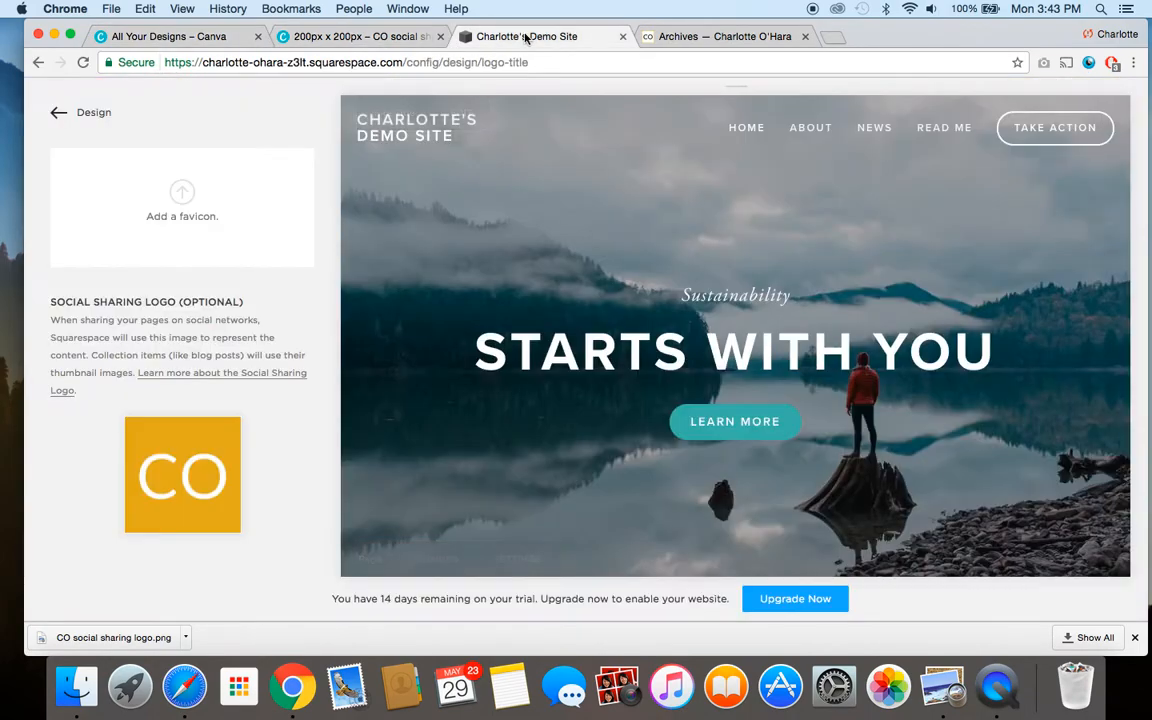